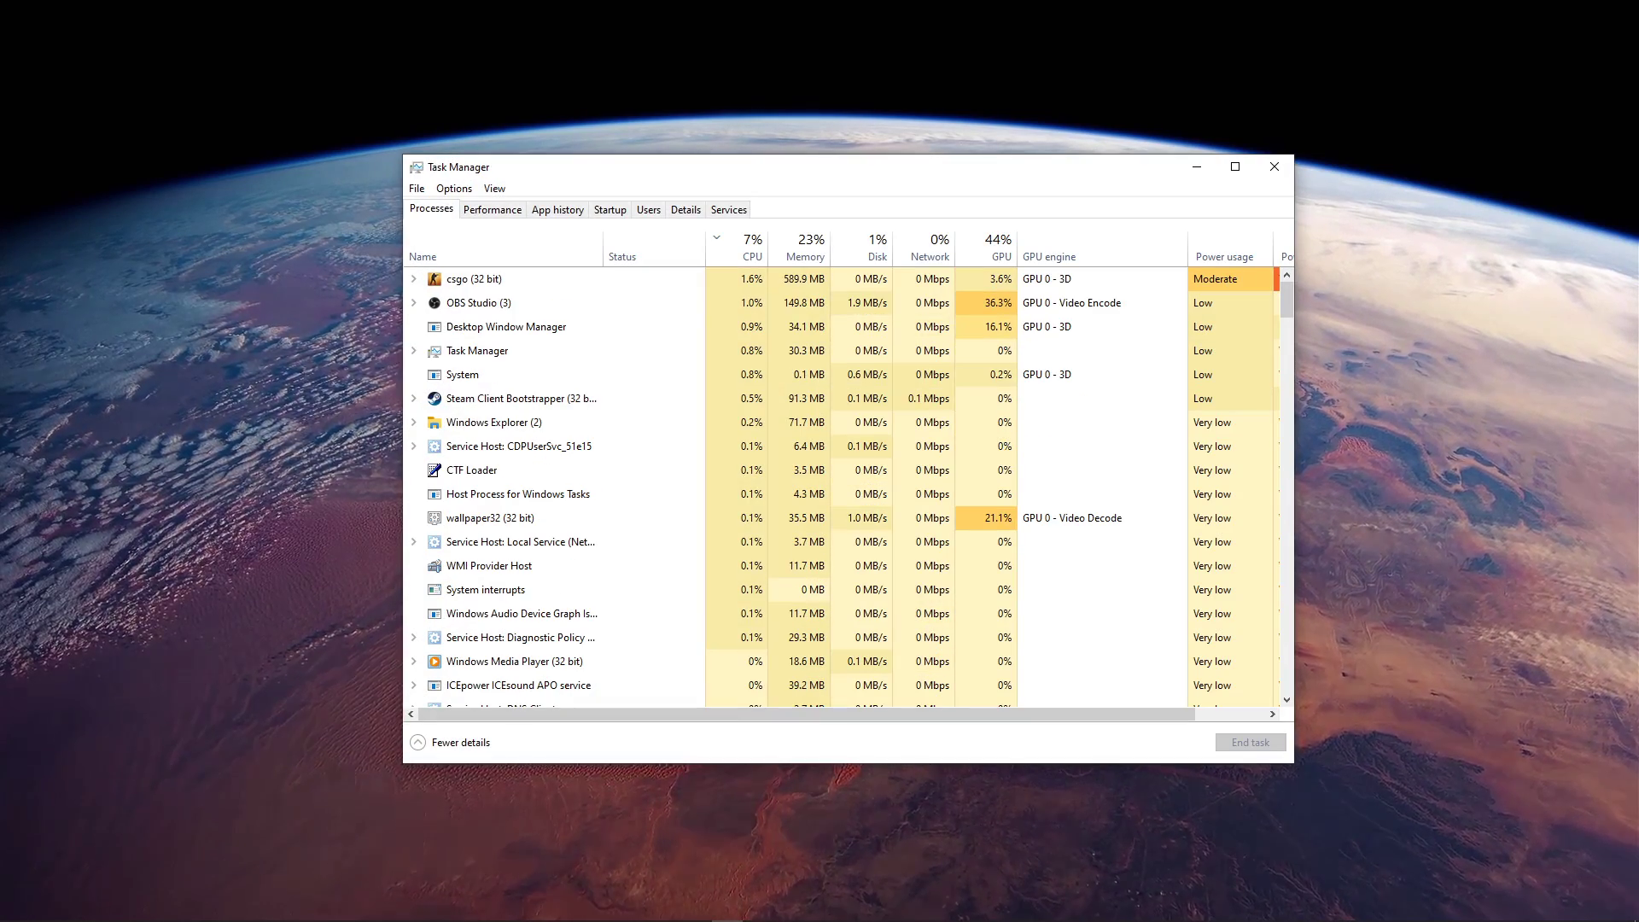
# Step: Locate csgo.exe in the Details list and give it High process priority
pyautogui.click(473, 278)
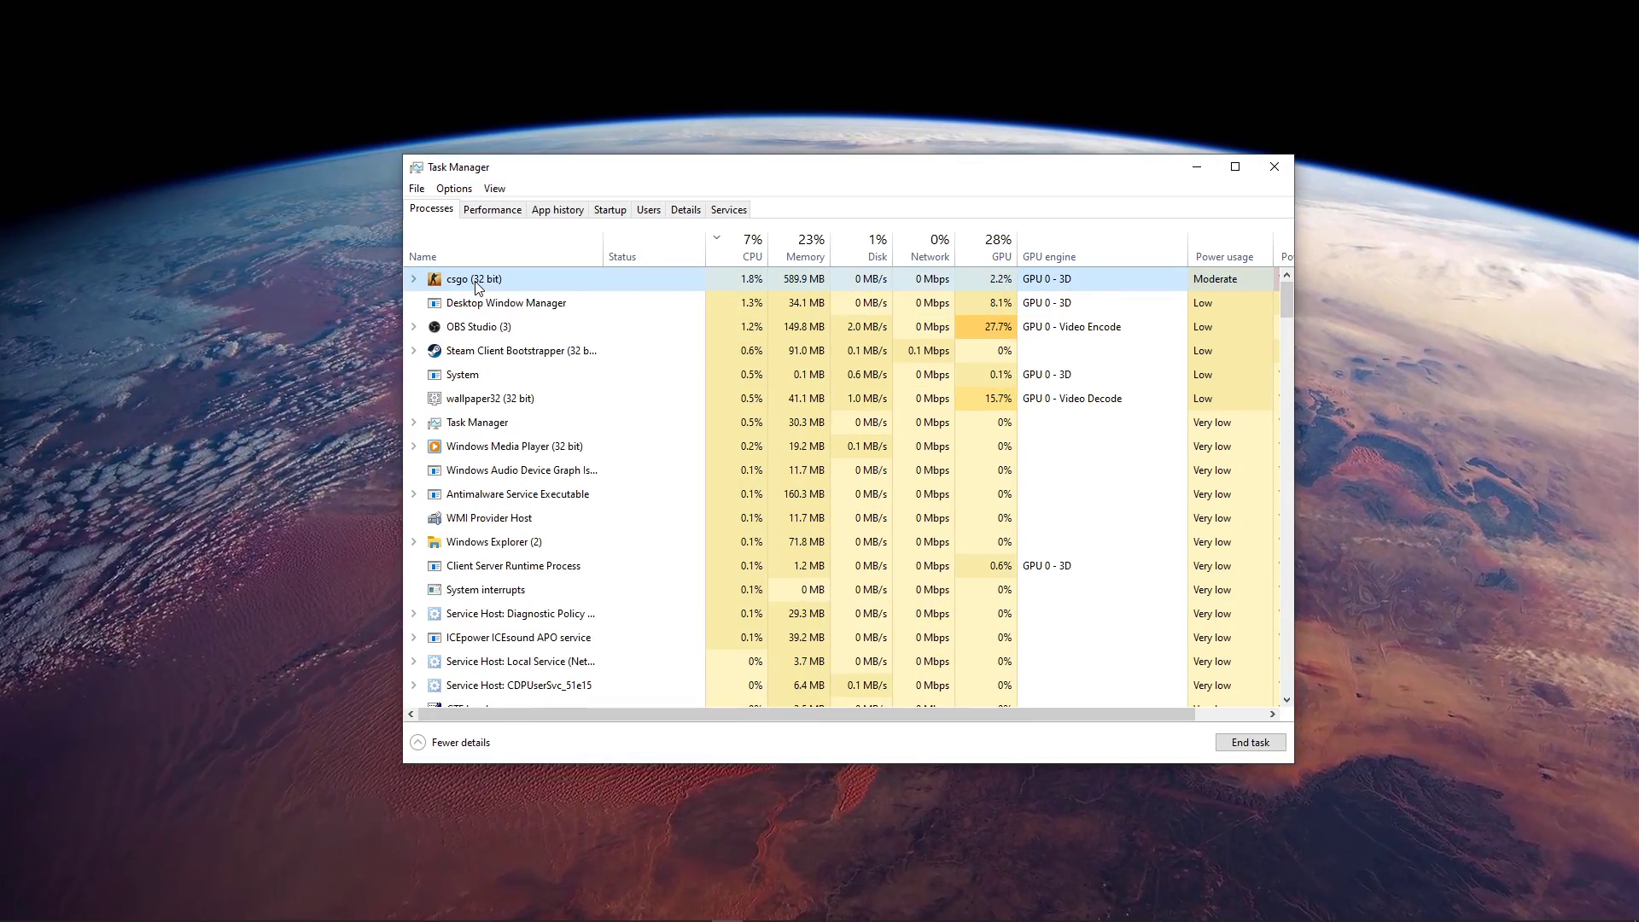
pyautogui.rightClick(474, 279)
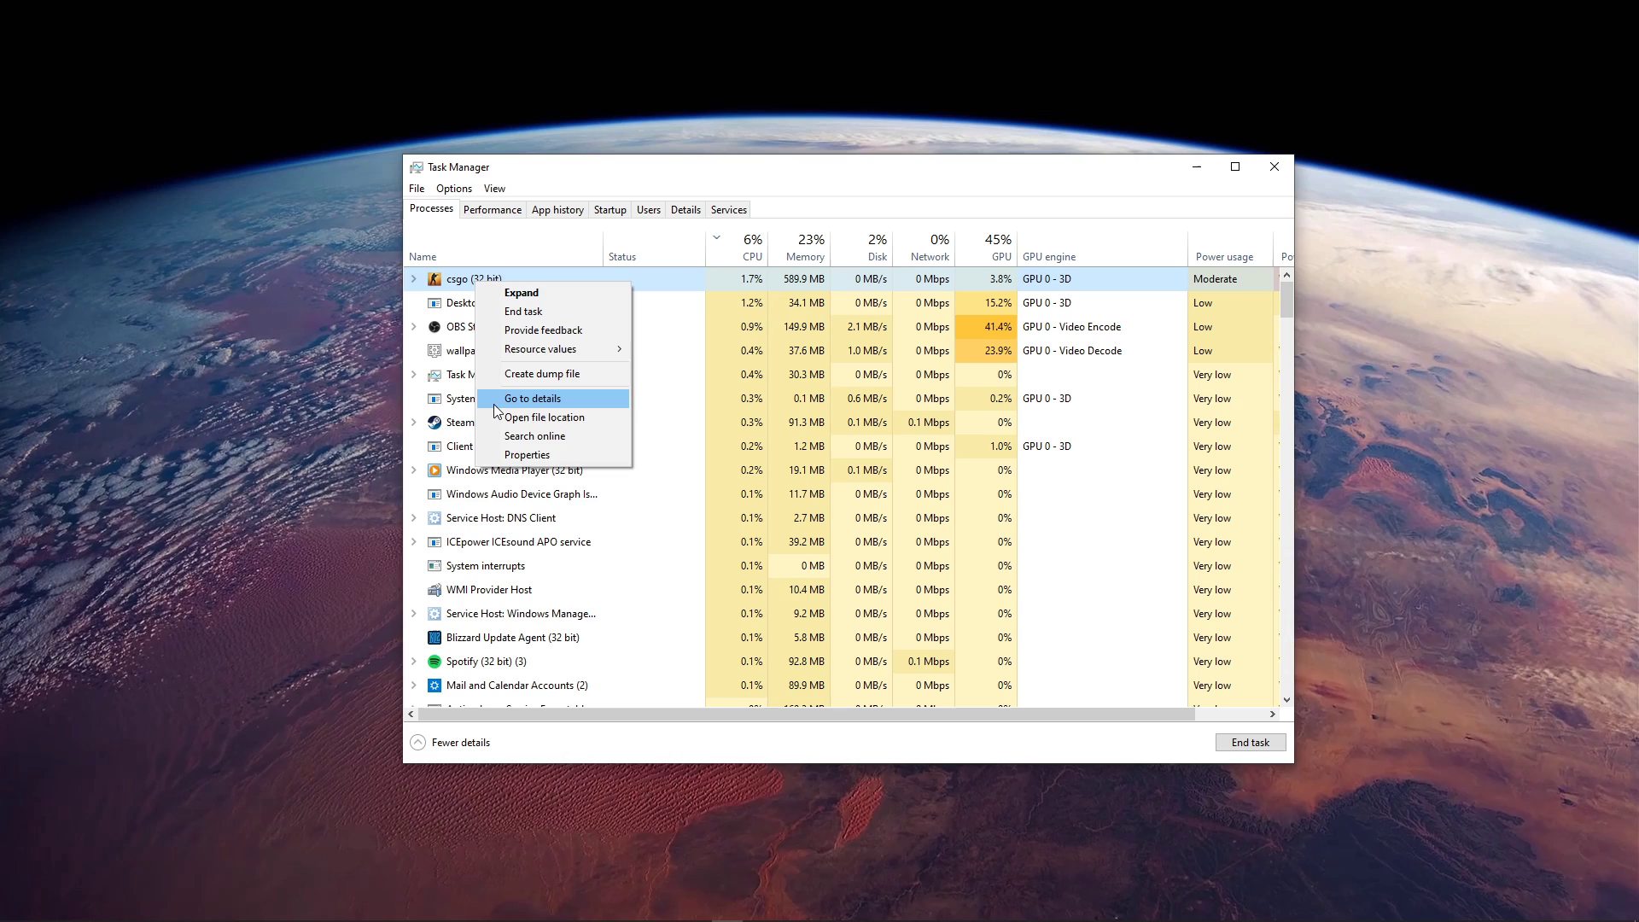
pyautogui.click(532, 398)
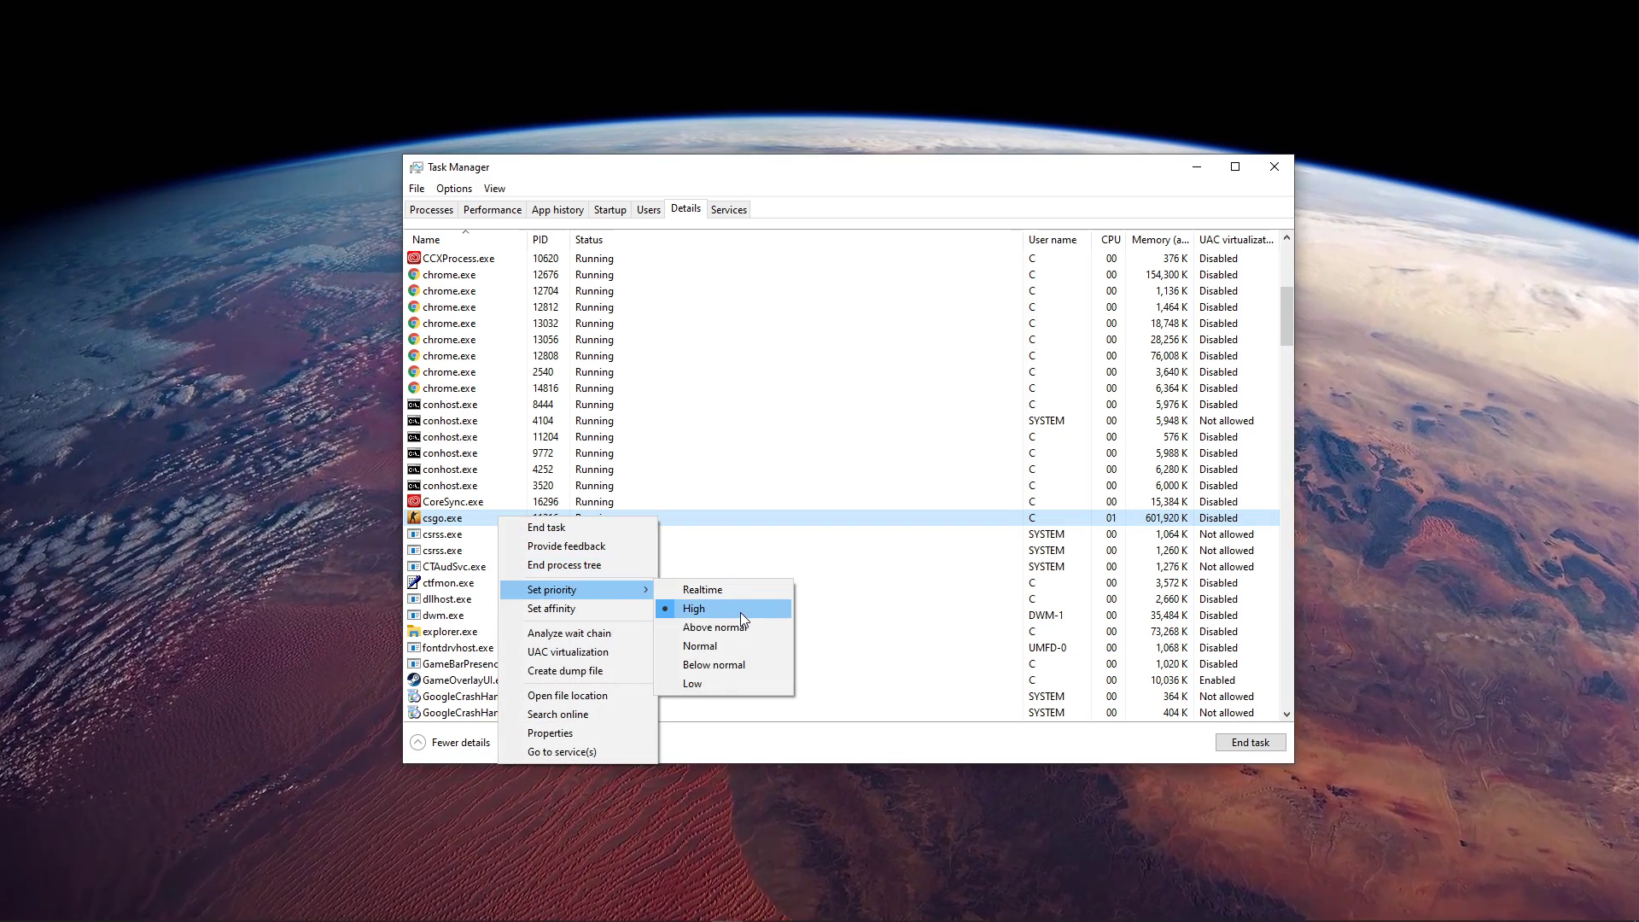
pyautogui.click(693, 608)
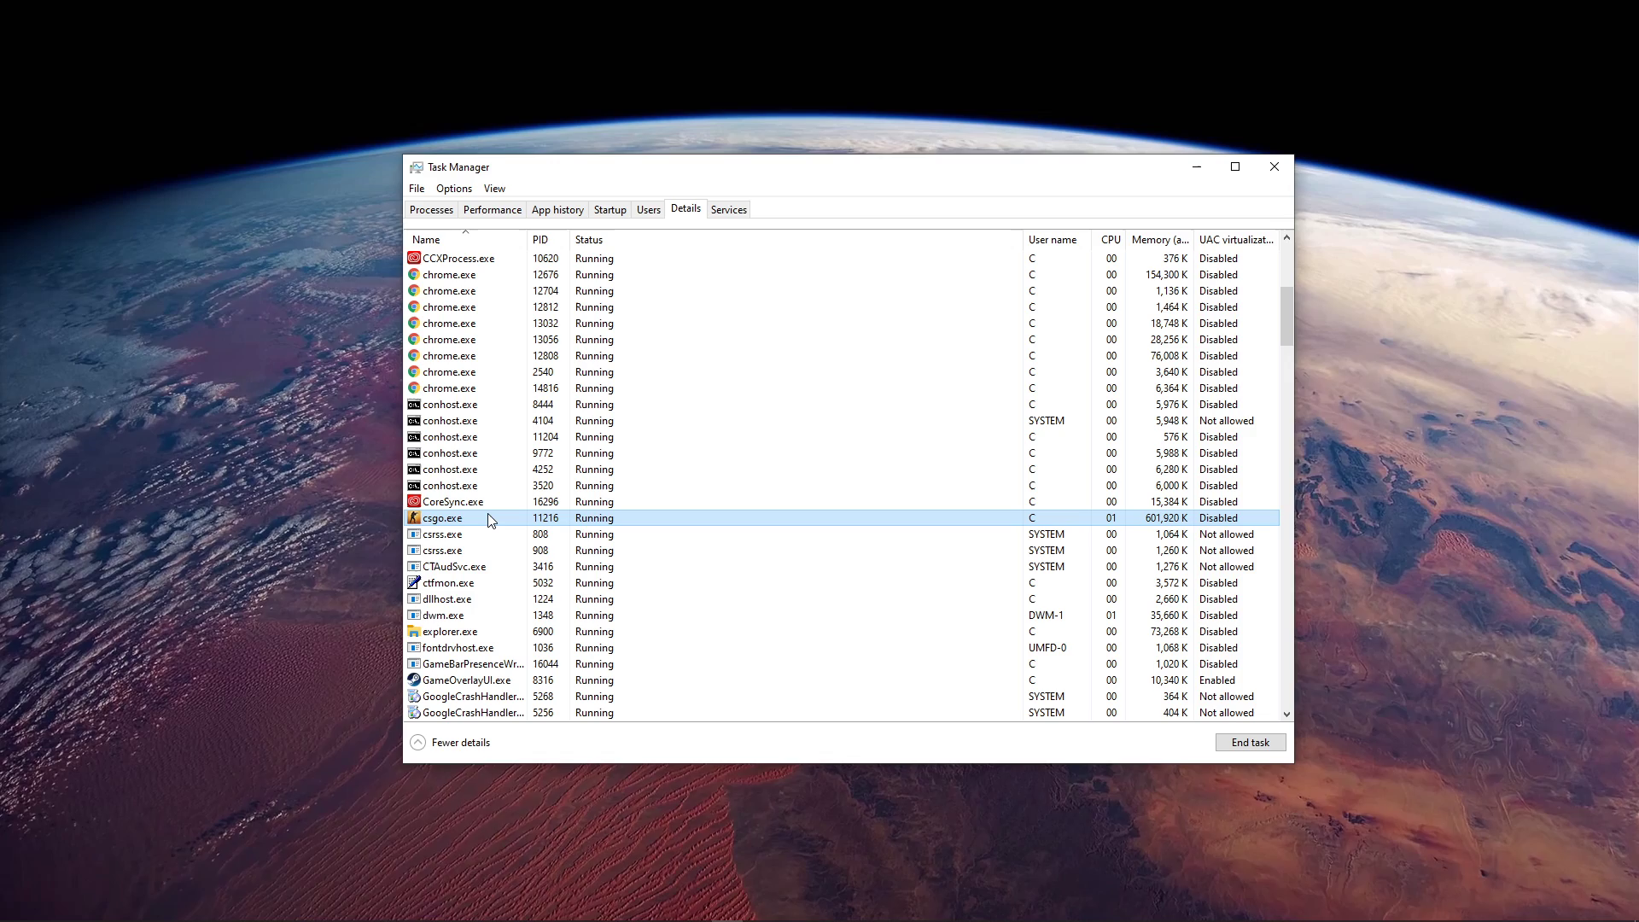
pyautogui.scroll(-3)
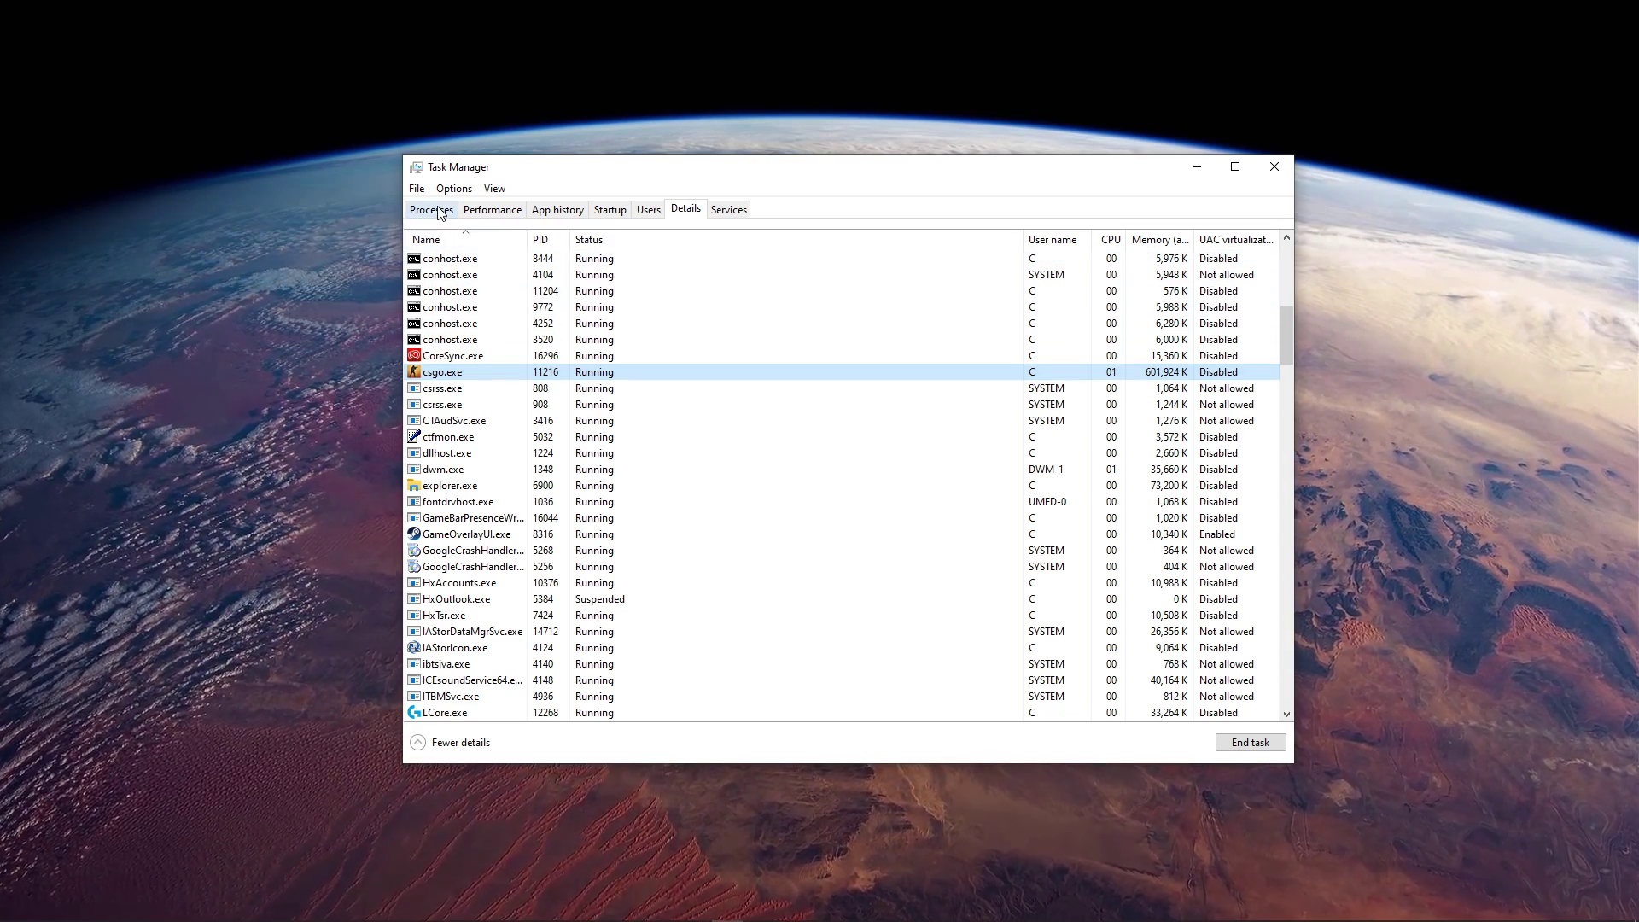
# Step: Return to the Processes overview and inspect OBS Studio and Task Manager entries
pyautogui.click(431, 208)
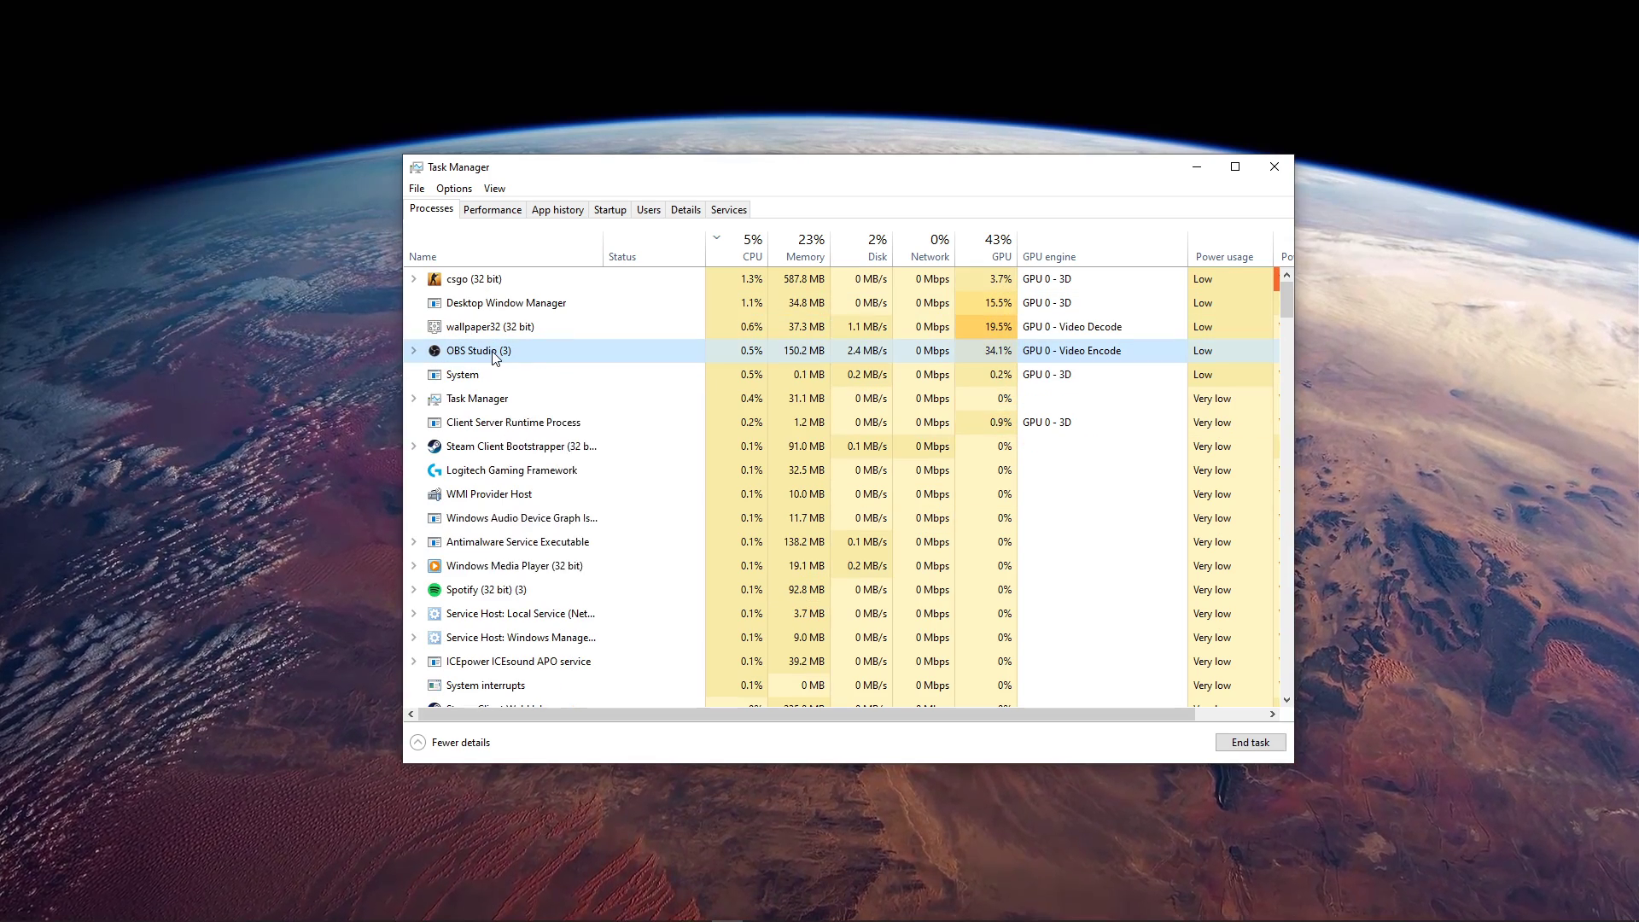
pyautogui.rightClick(477, 350)
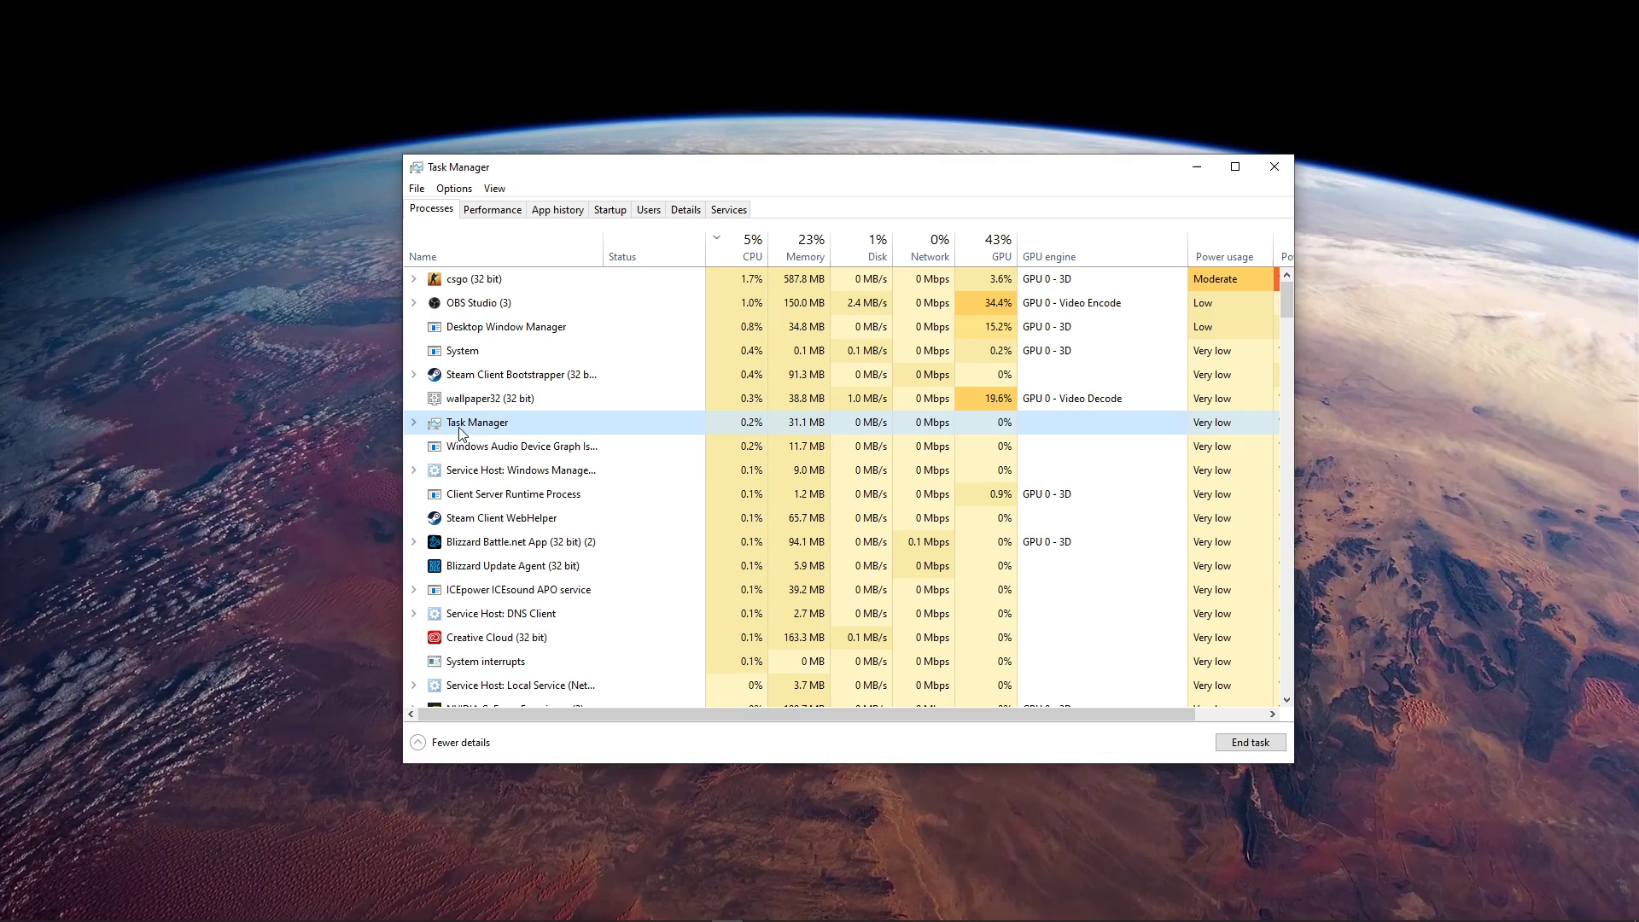
pyautogui.rightClick(497, 636)
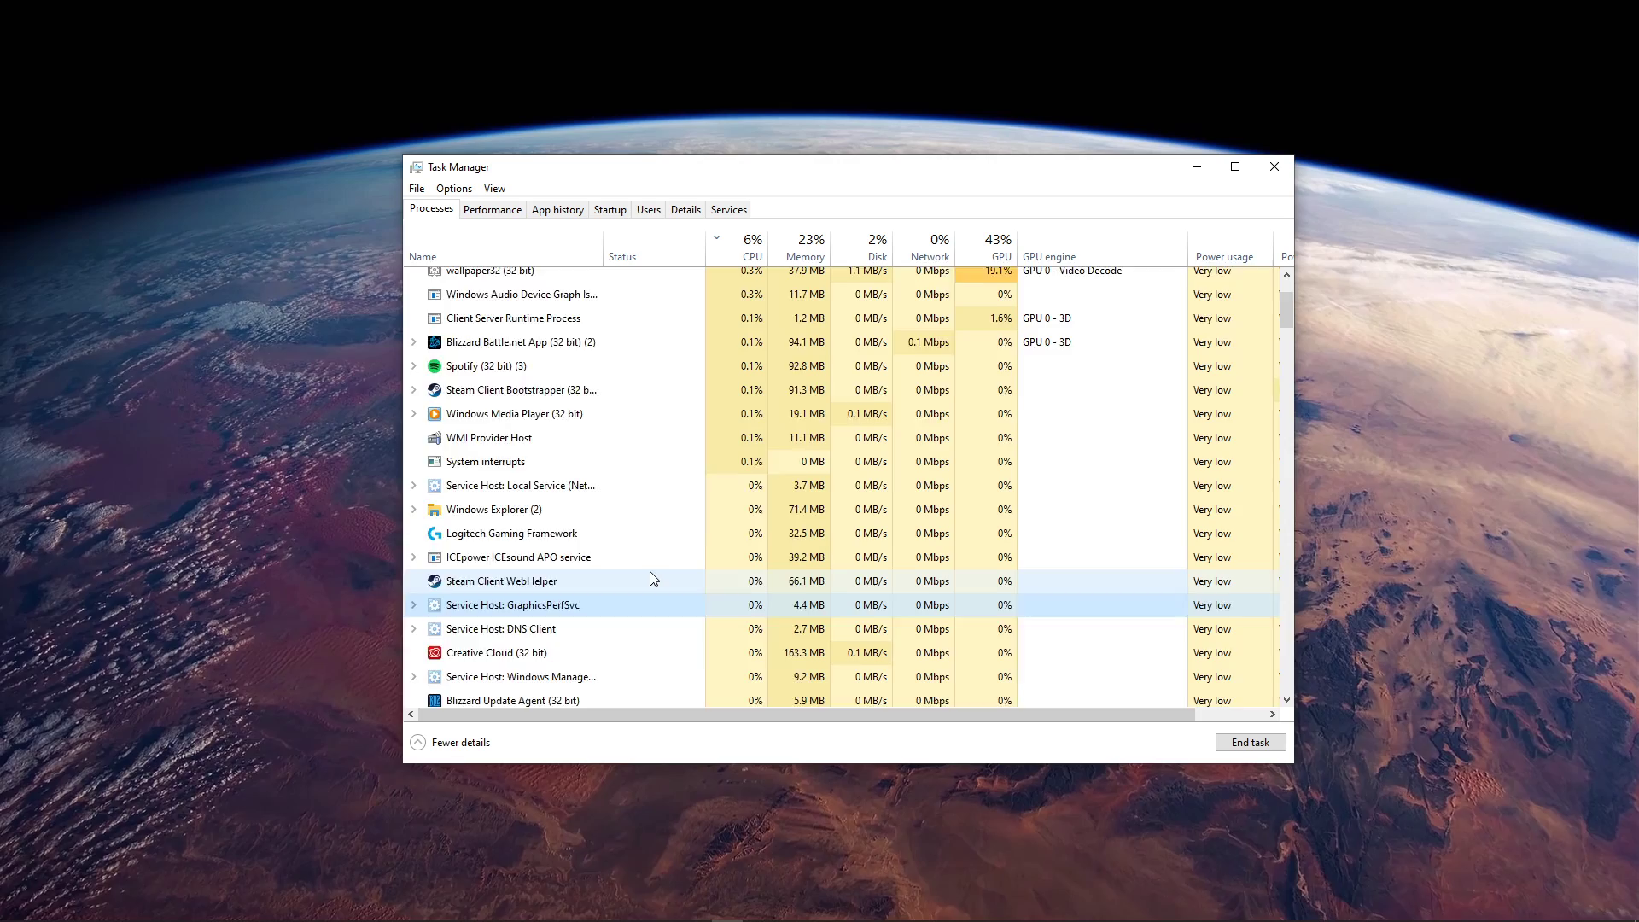
# Step: Review startup apps such as Microsoft OneDrive and Spotify, then leave Task Manager
pyautogui.click(610, 208)
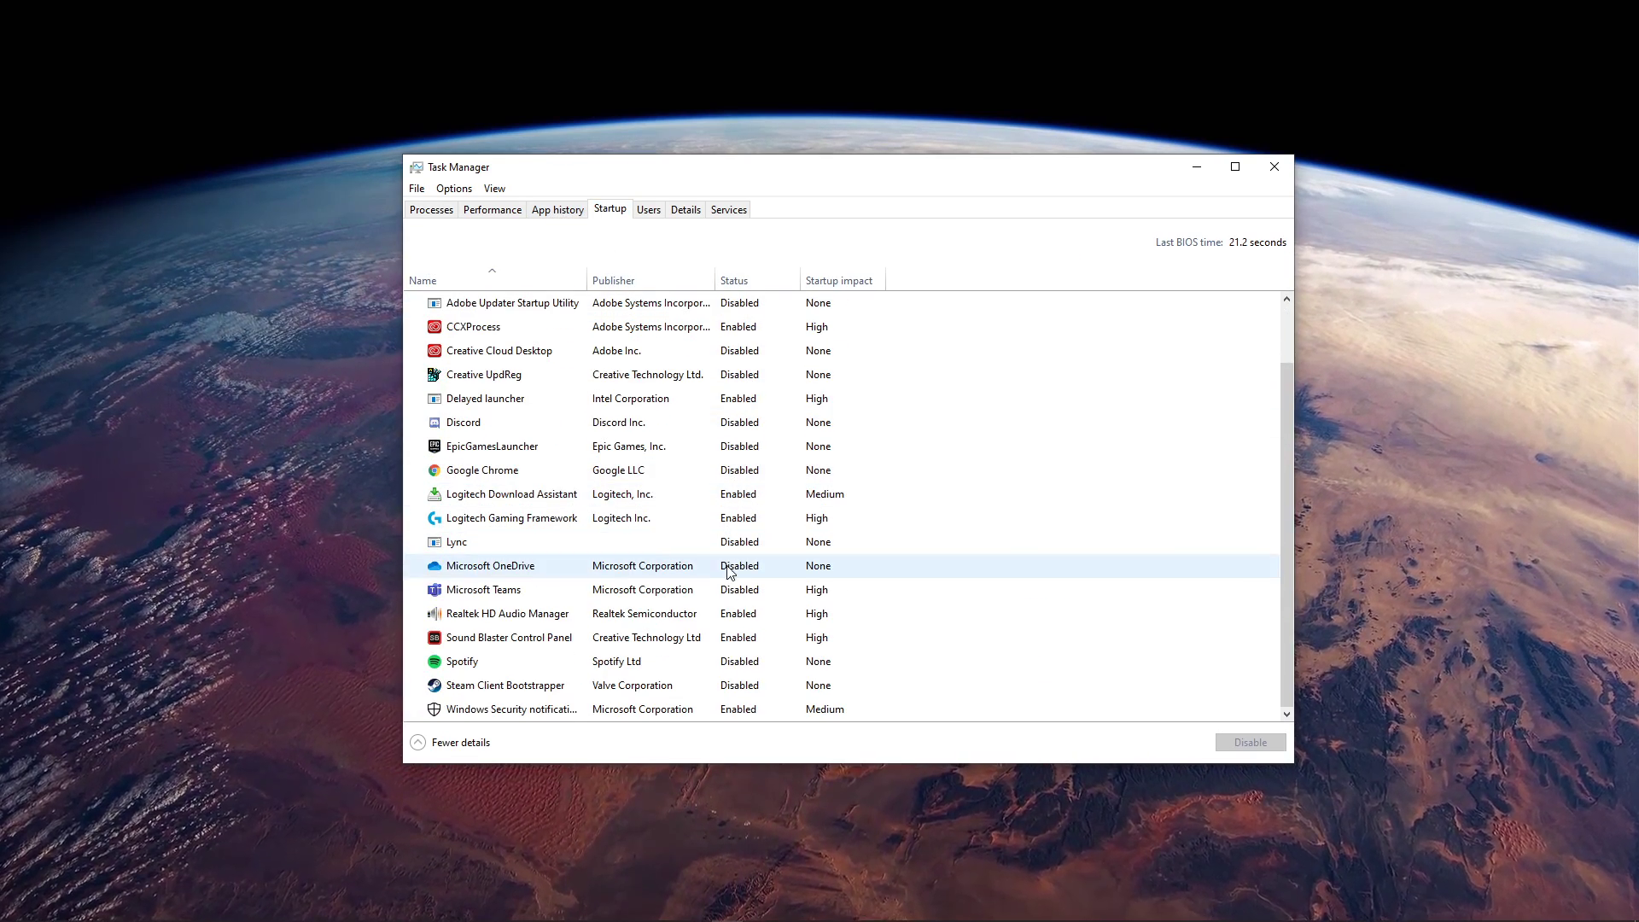
pyautogui.click(461, 661)
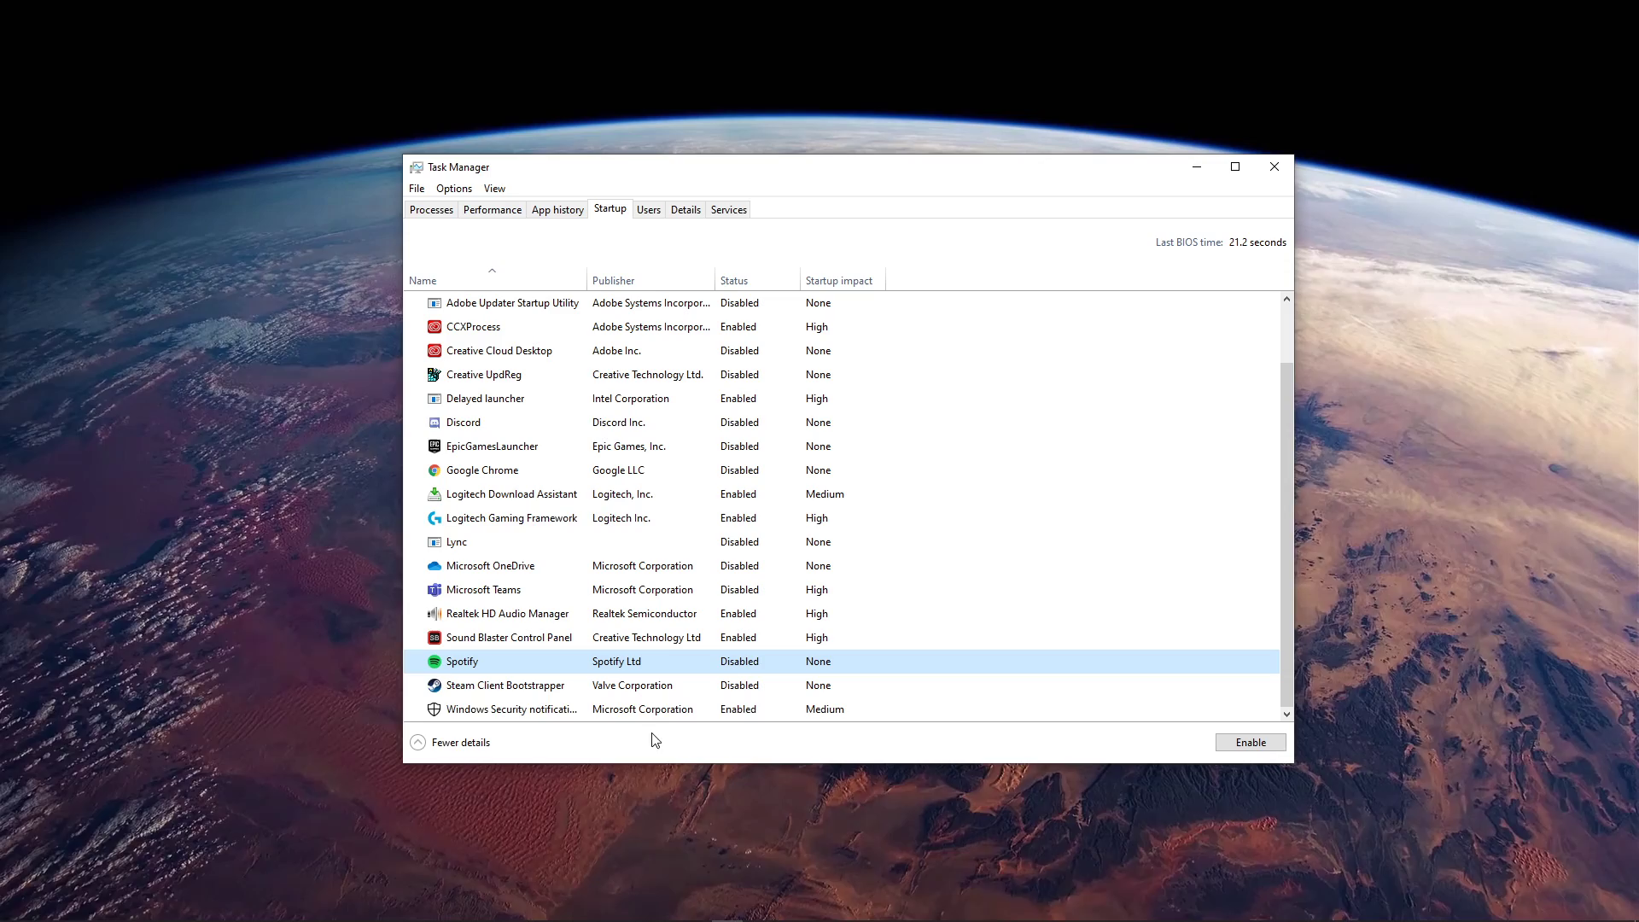
pyautogui.click(1274, 166)
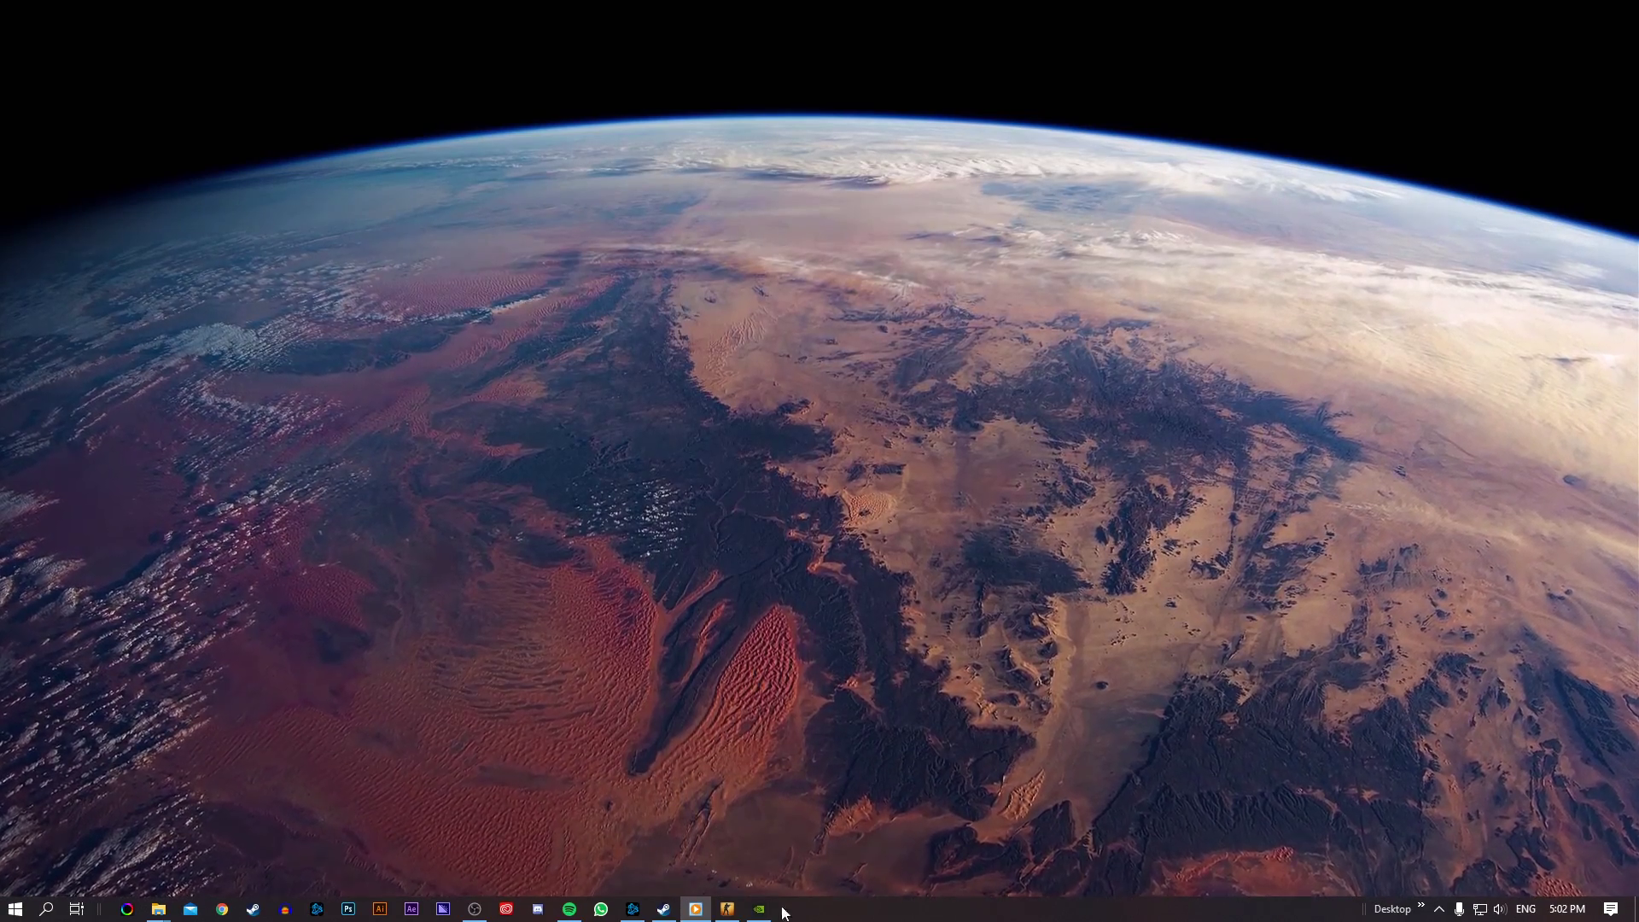
# Step: Review CS:GO video settings and set the resolution to 1600x900 windowed
pyautogui.click(695, 908)
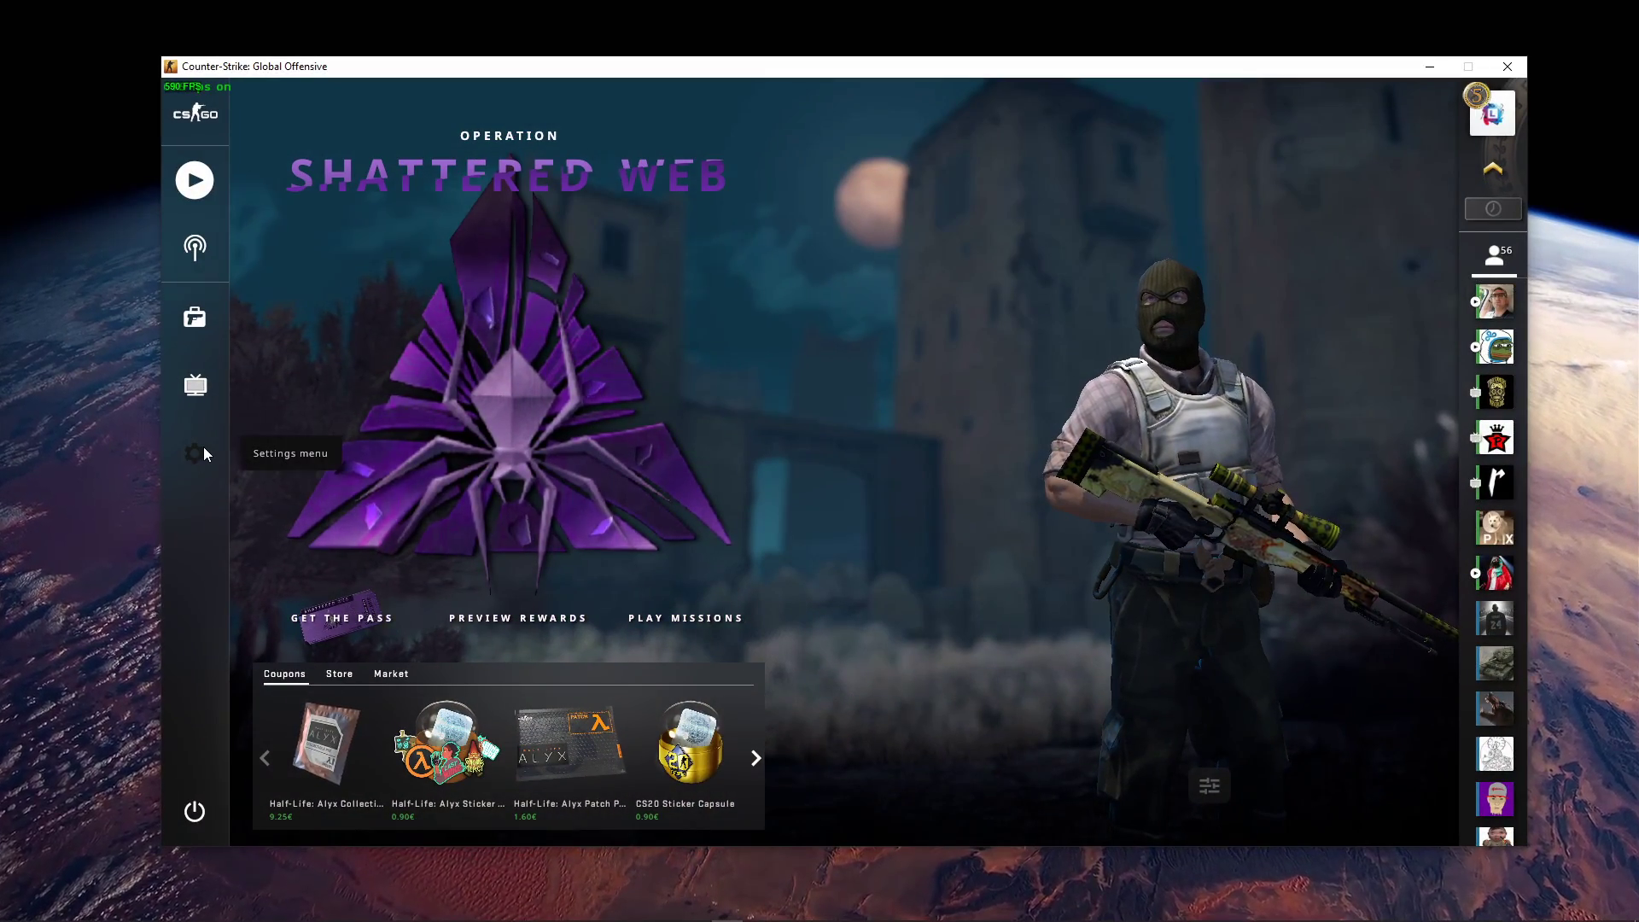
pyautogui.click(193, 453)
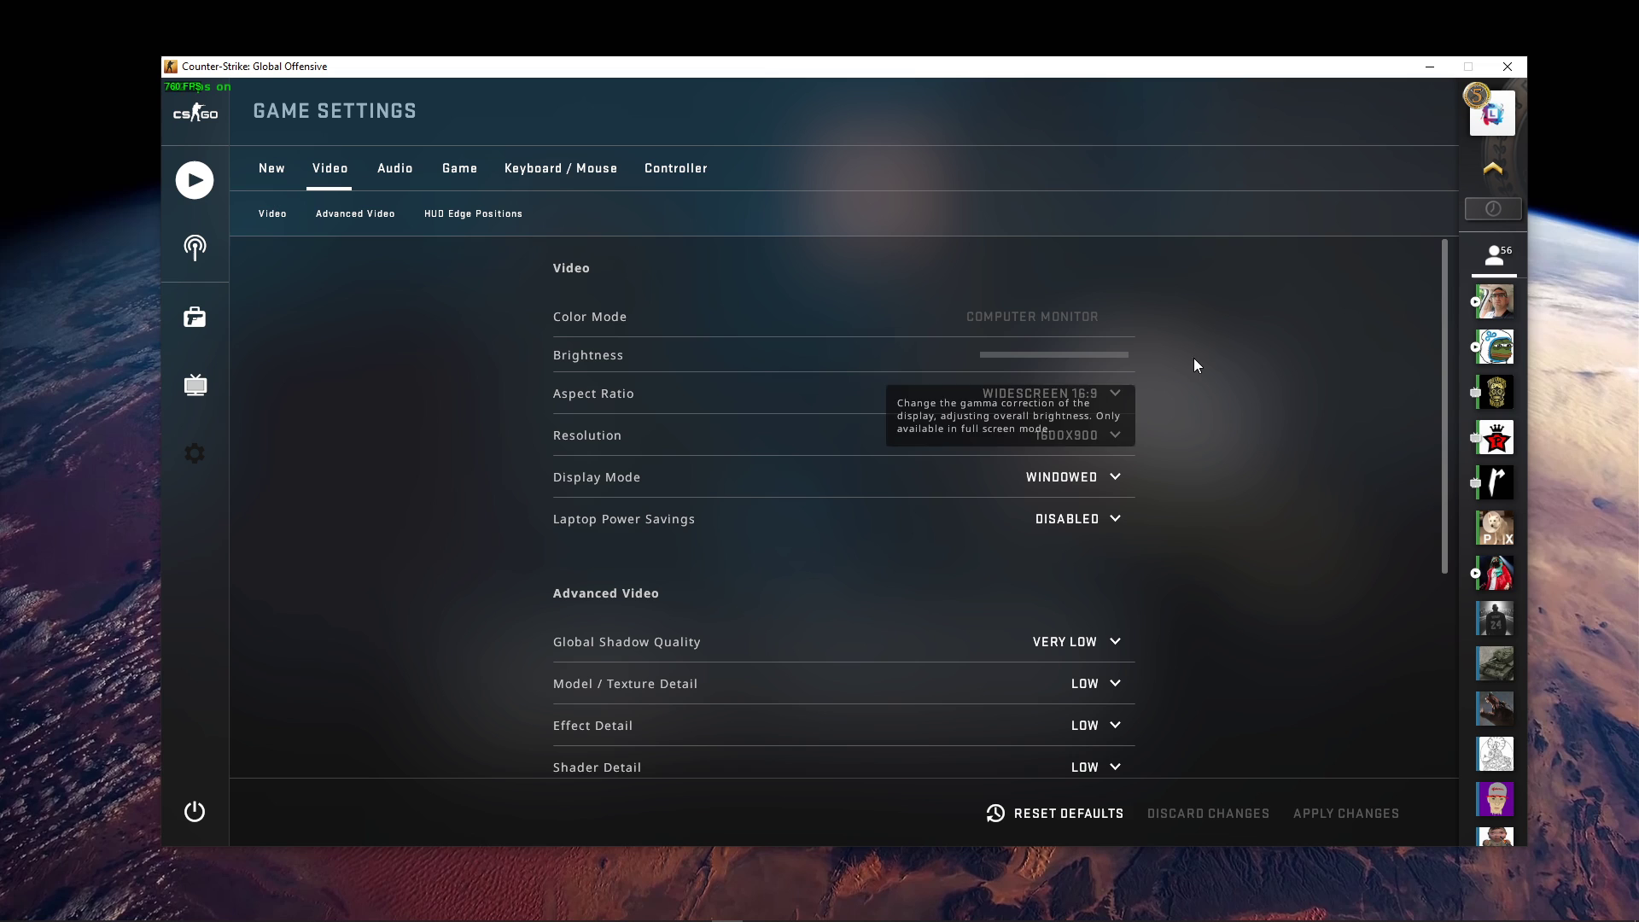
pyautogui.scroll(-3)
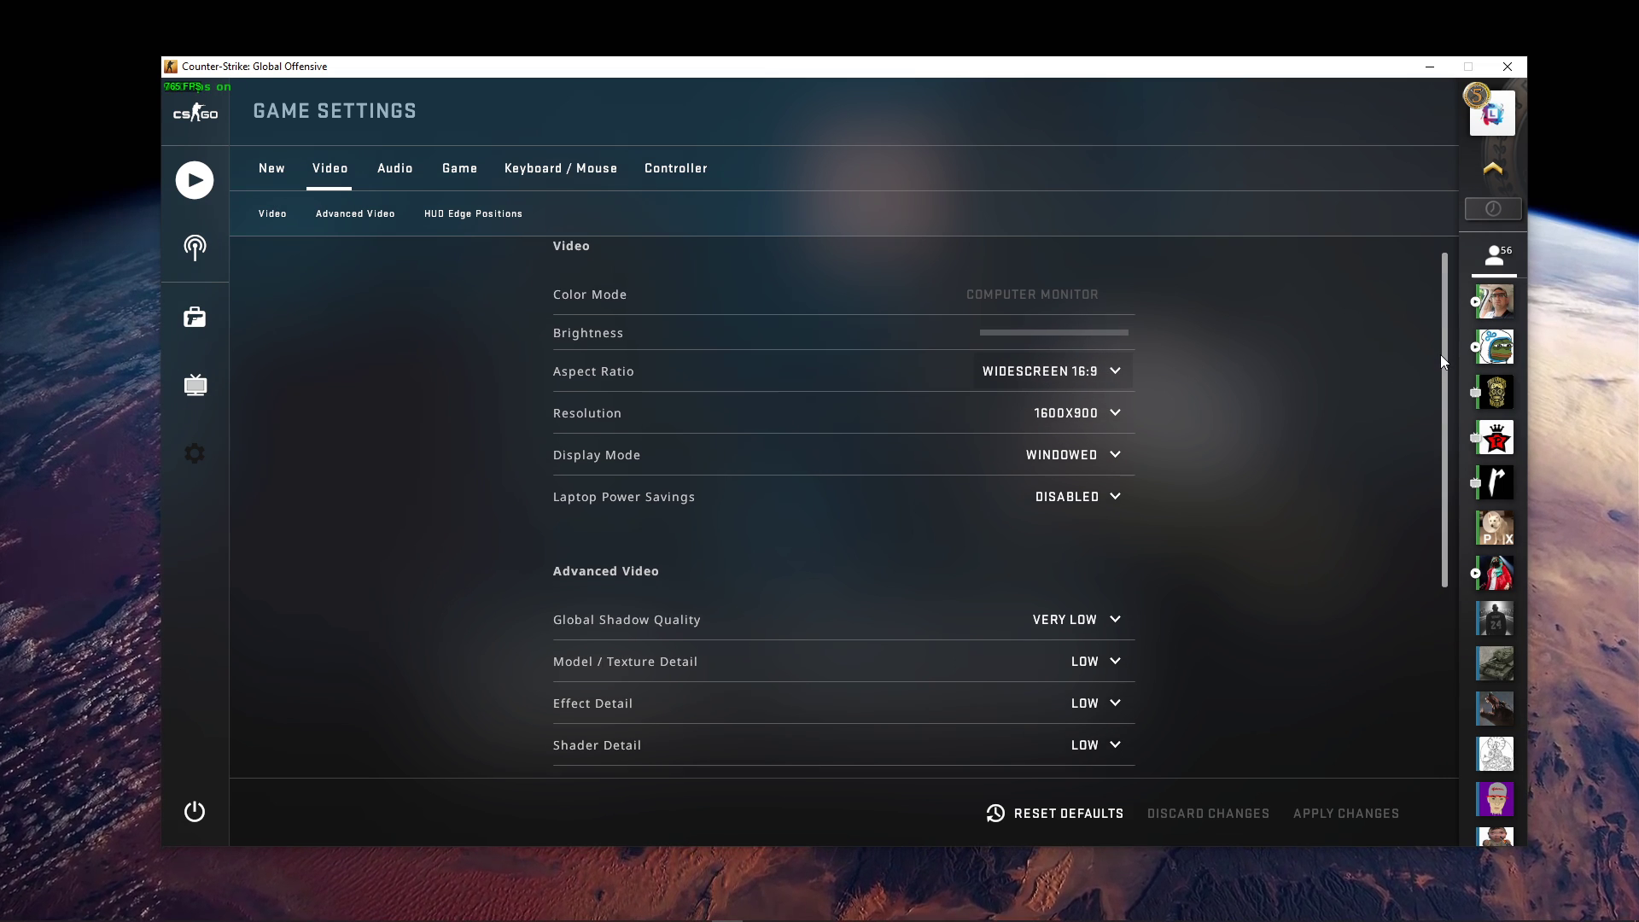
pyautogui.scroll(-3)
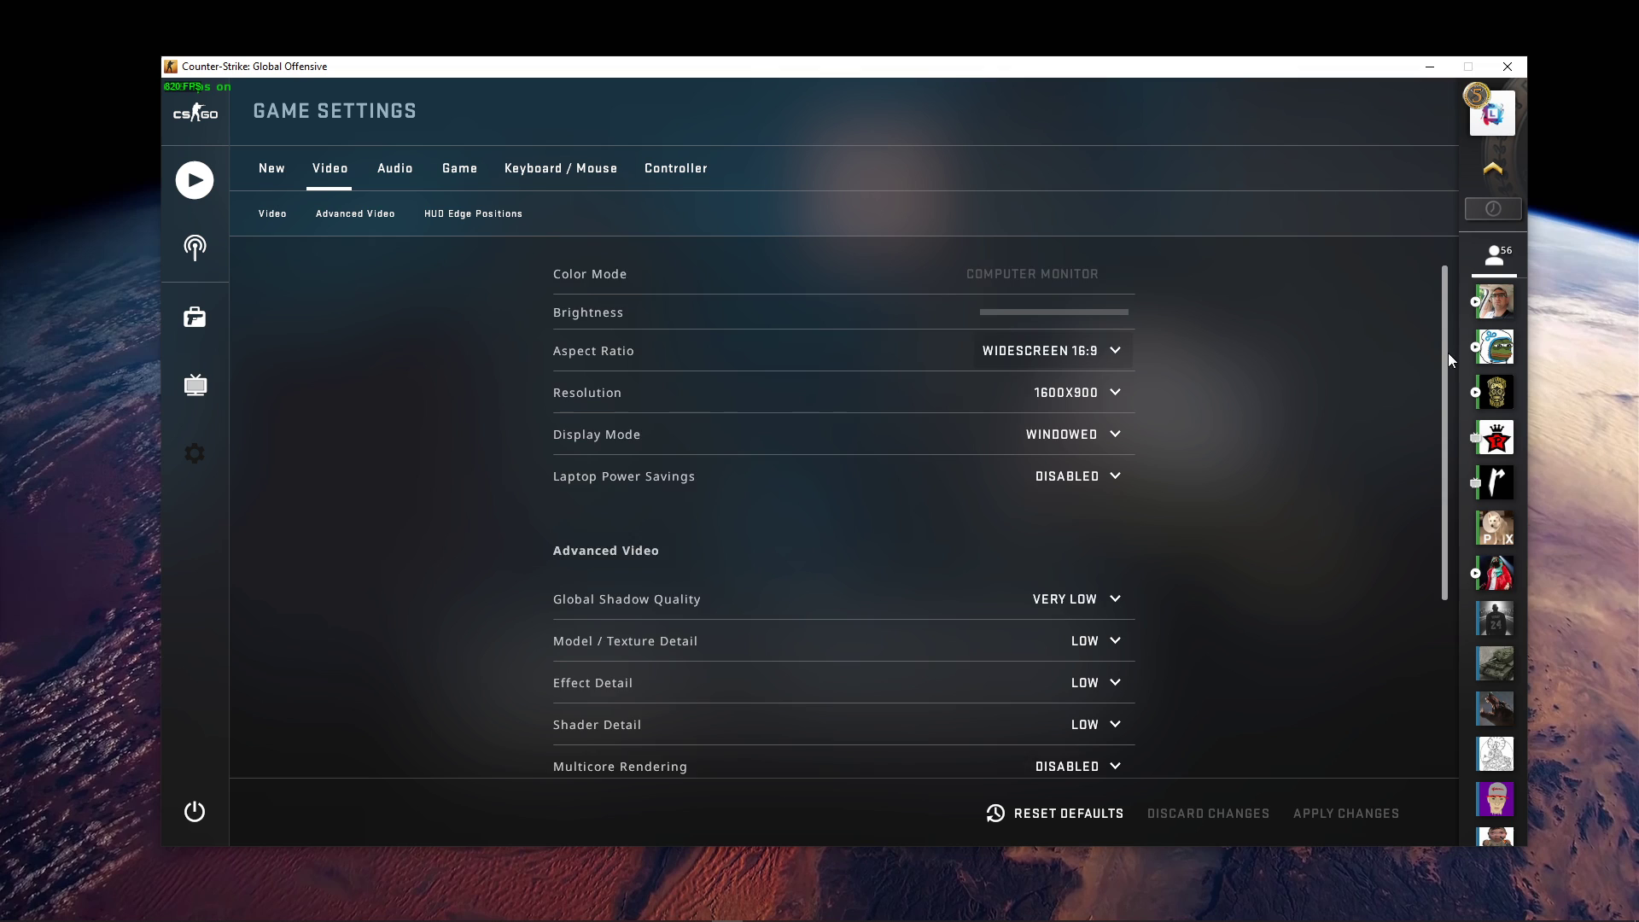
pyautogui.click(1095, 433)
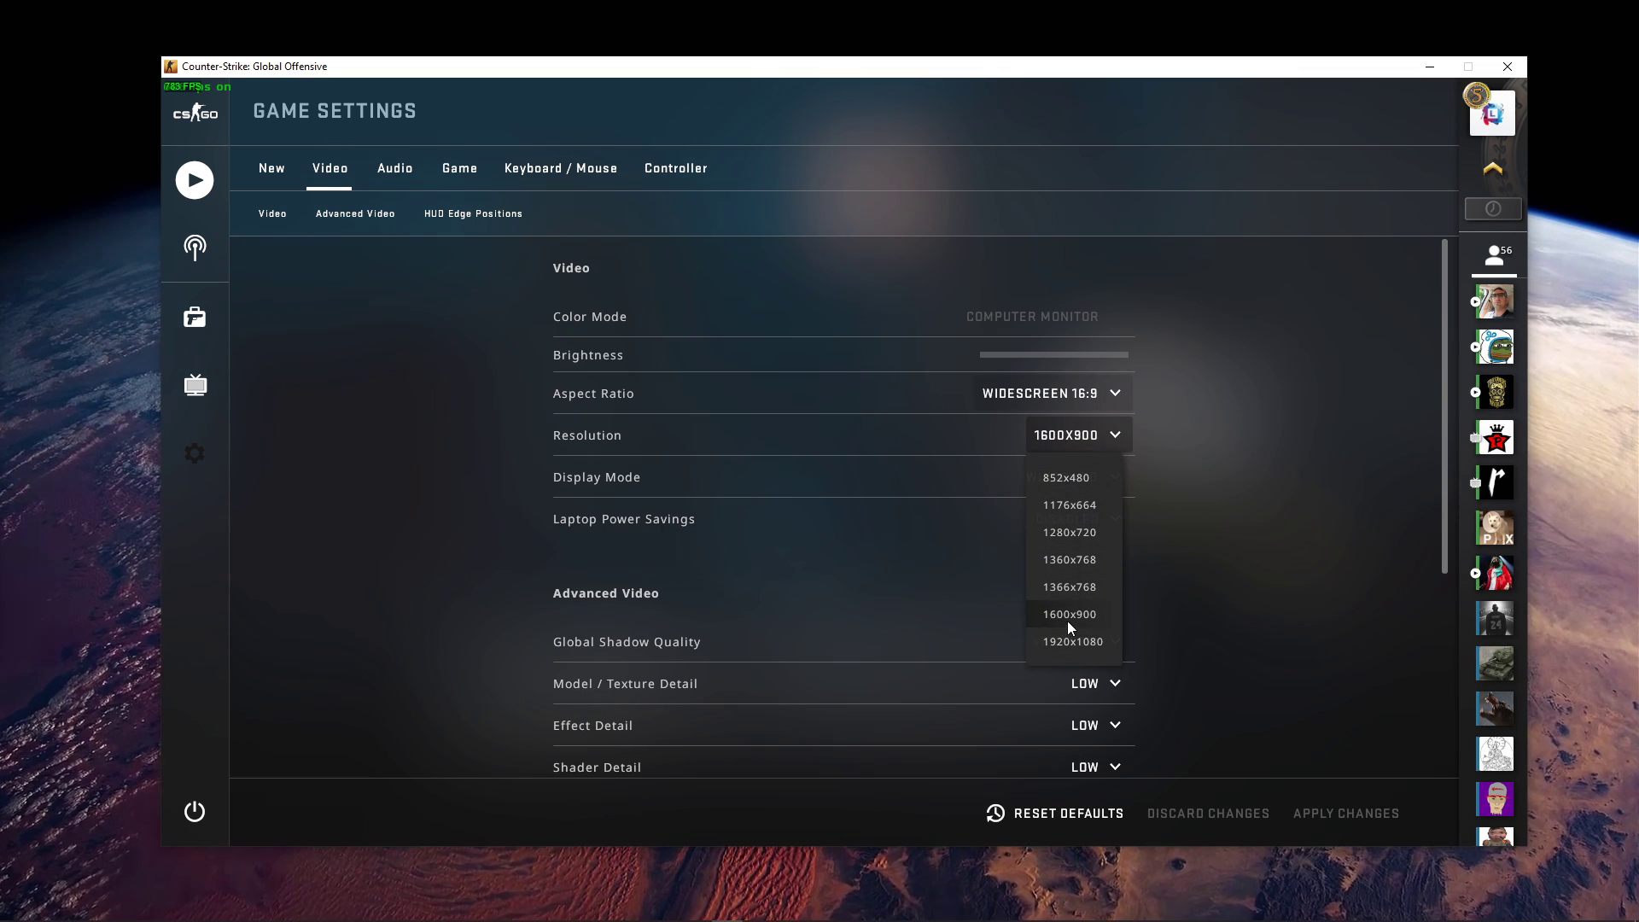
pyautogui.click(1068, 612)
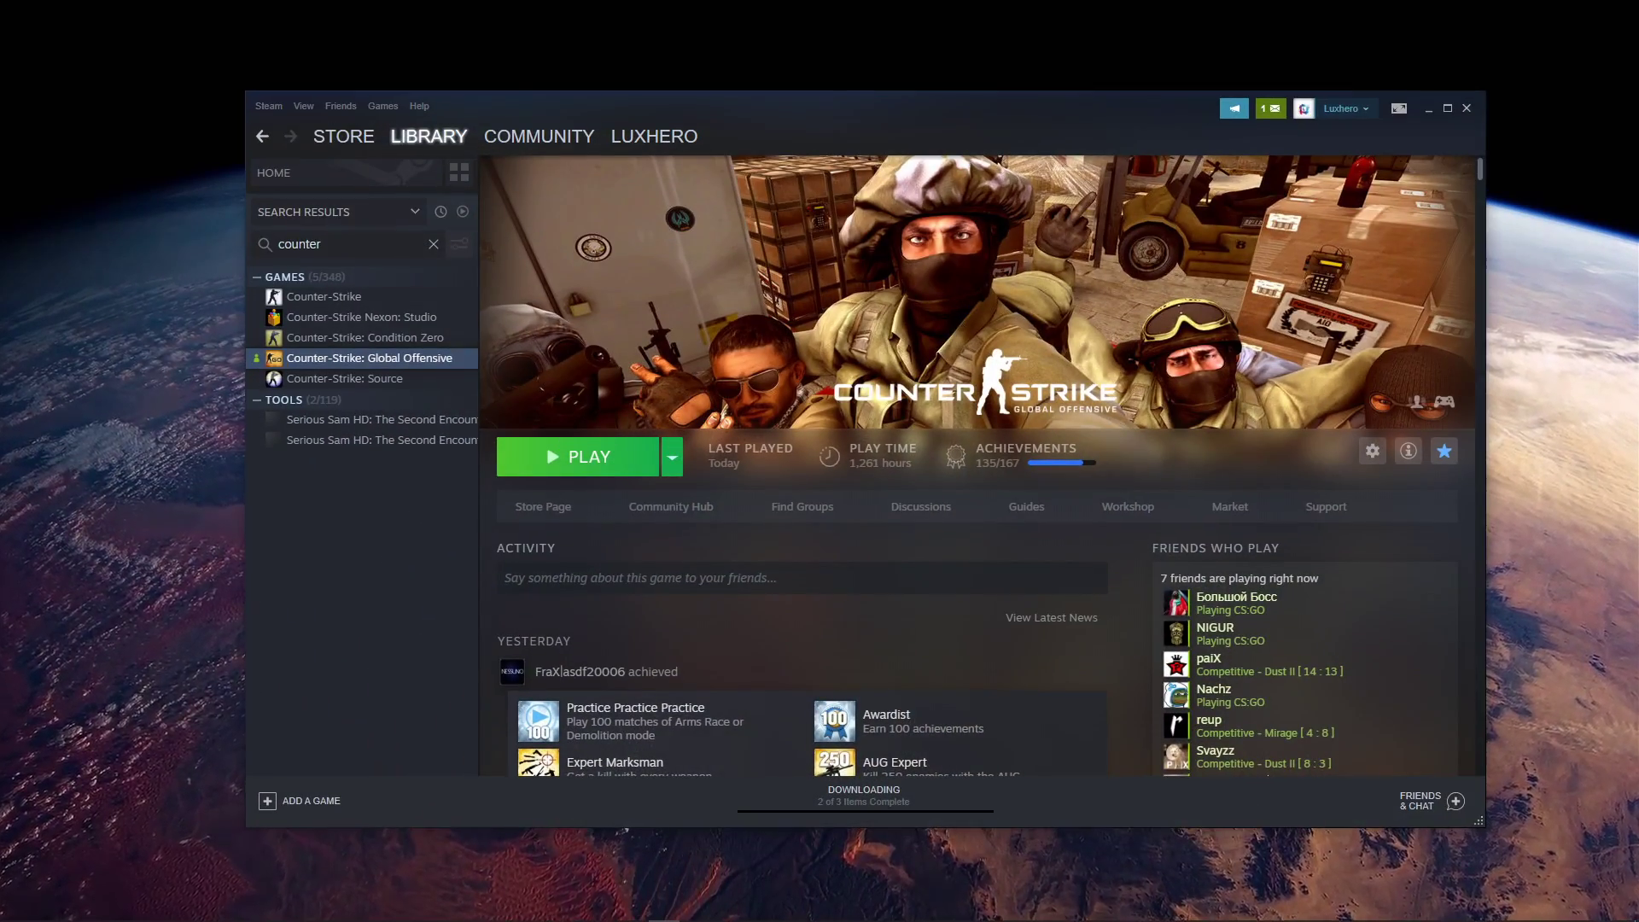
# Step: Bring up the Steam Properties window for Counter-Strike: Global Offensive
pyautogui.rightClick(374, 357)
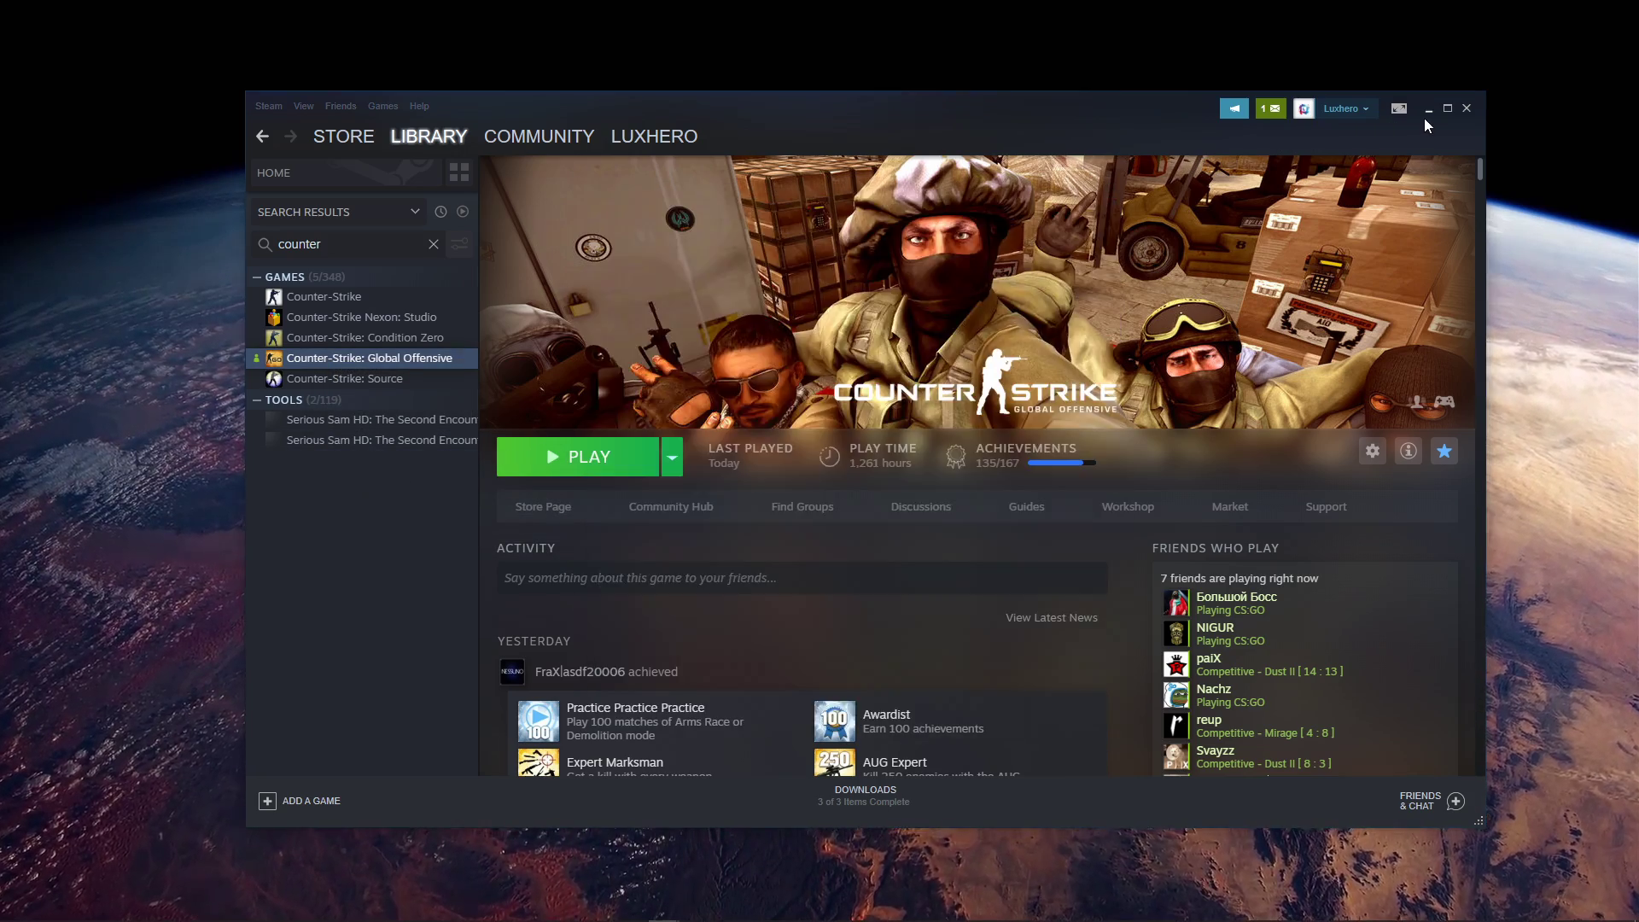
pyautogui.click(1371, 450)
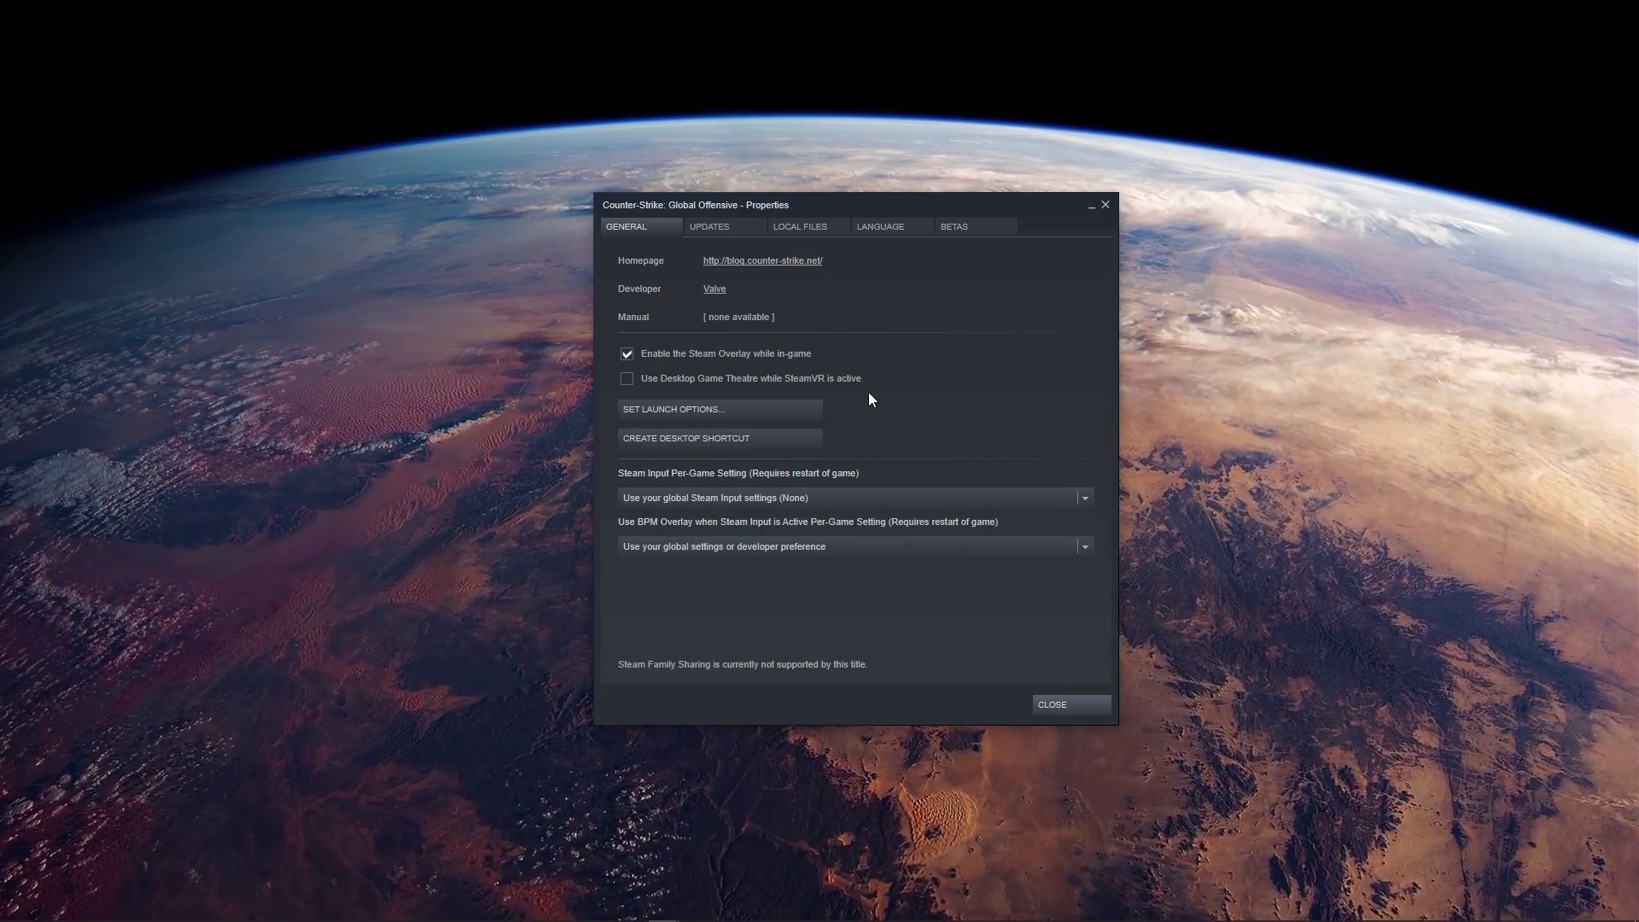
# Step: Set launch options to +fps_max 240 +cl_showfps 1 -nojoy -d3d9ex -high -console -novid
pyautogui.click(673, 408)
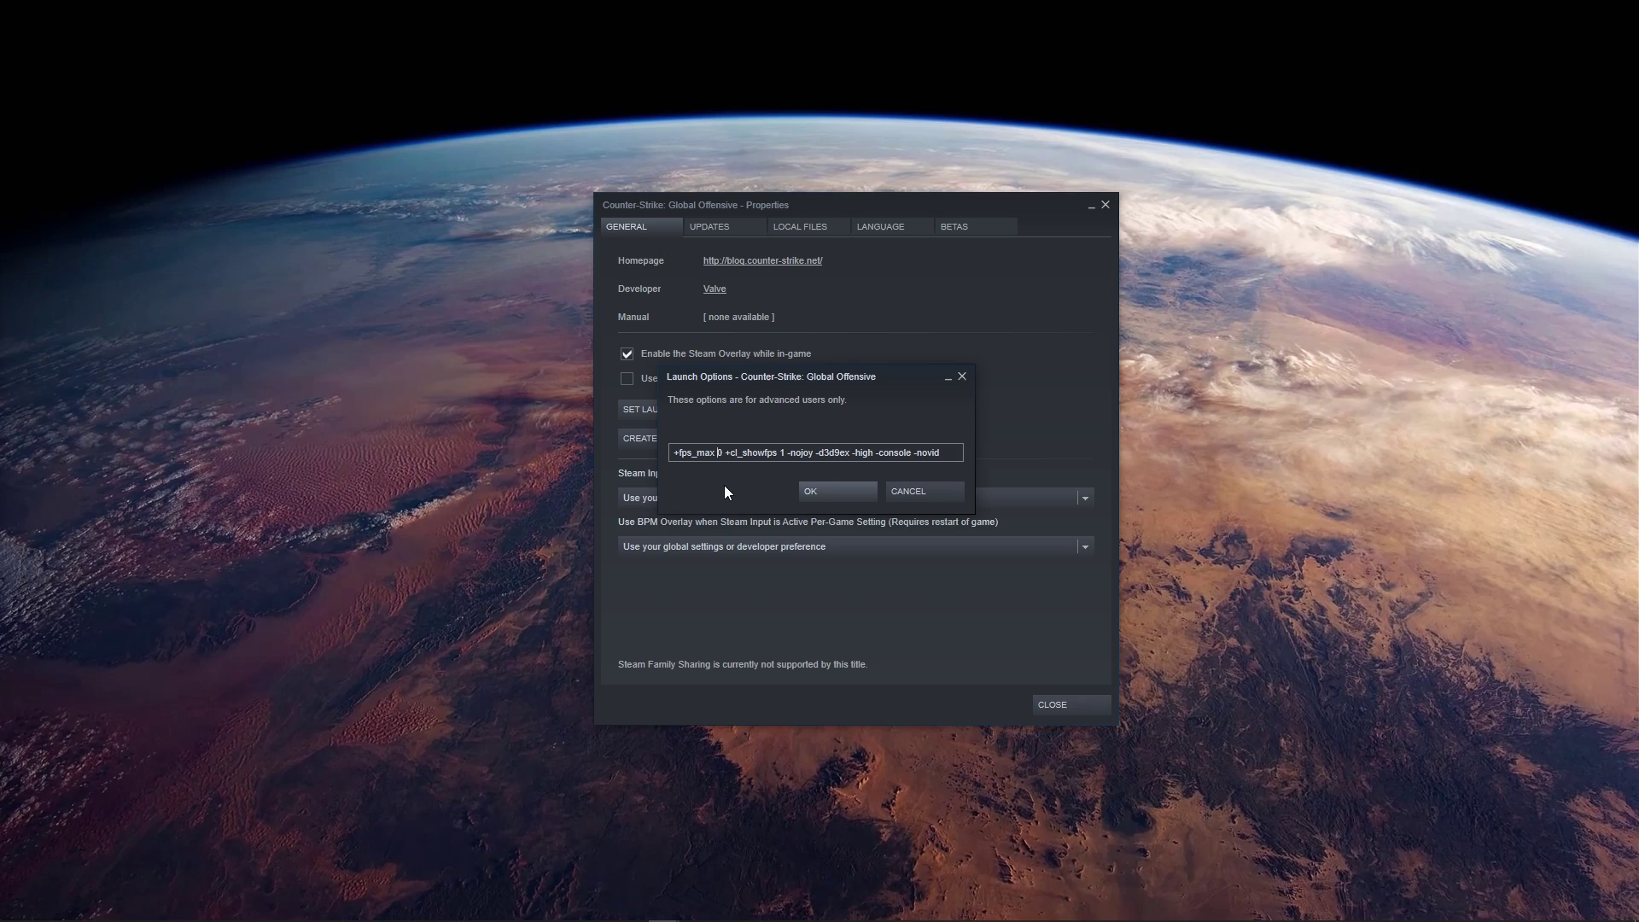
pyautogui.write('18')
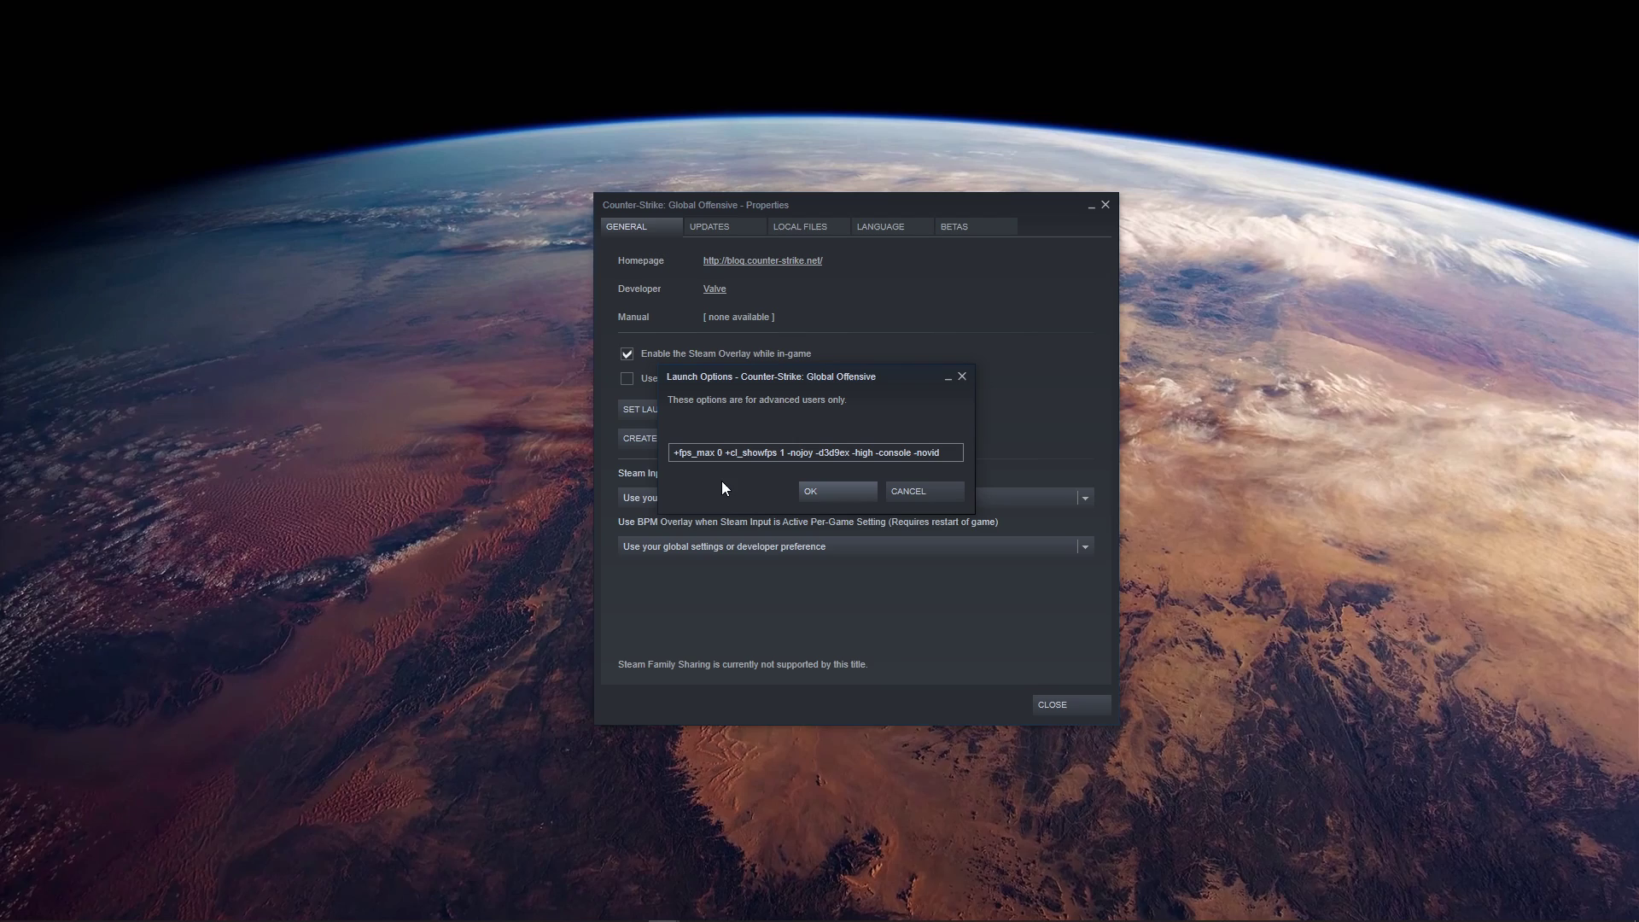
pyautogui.write('24')
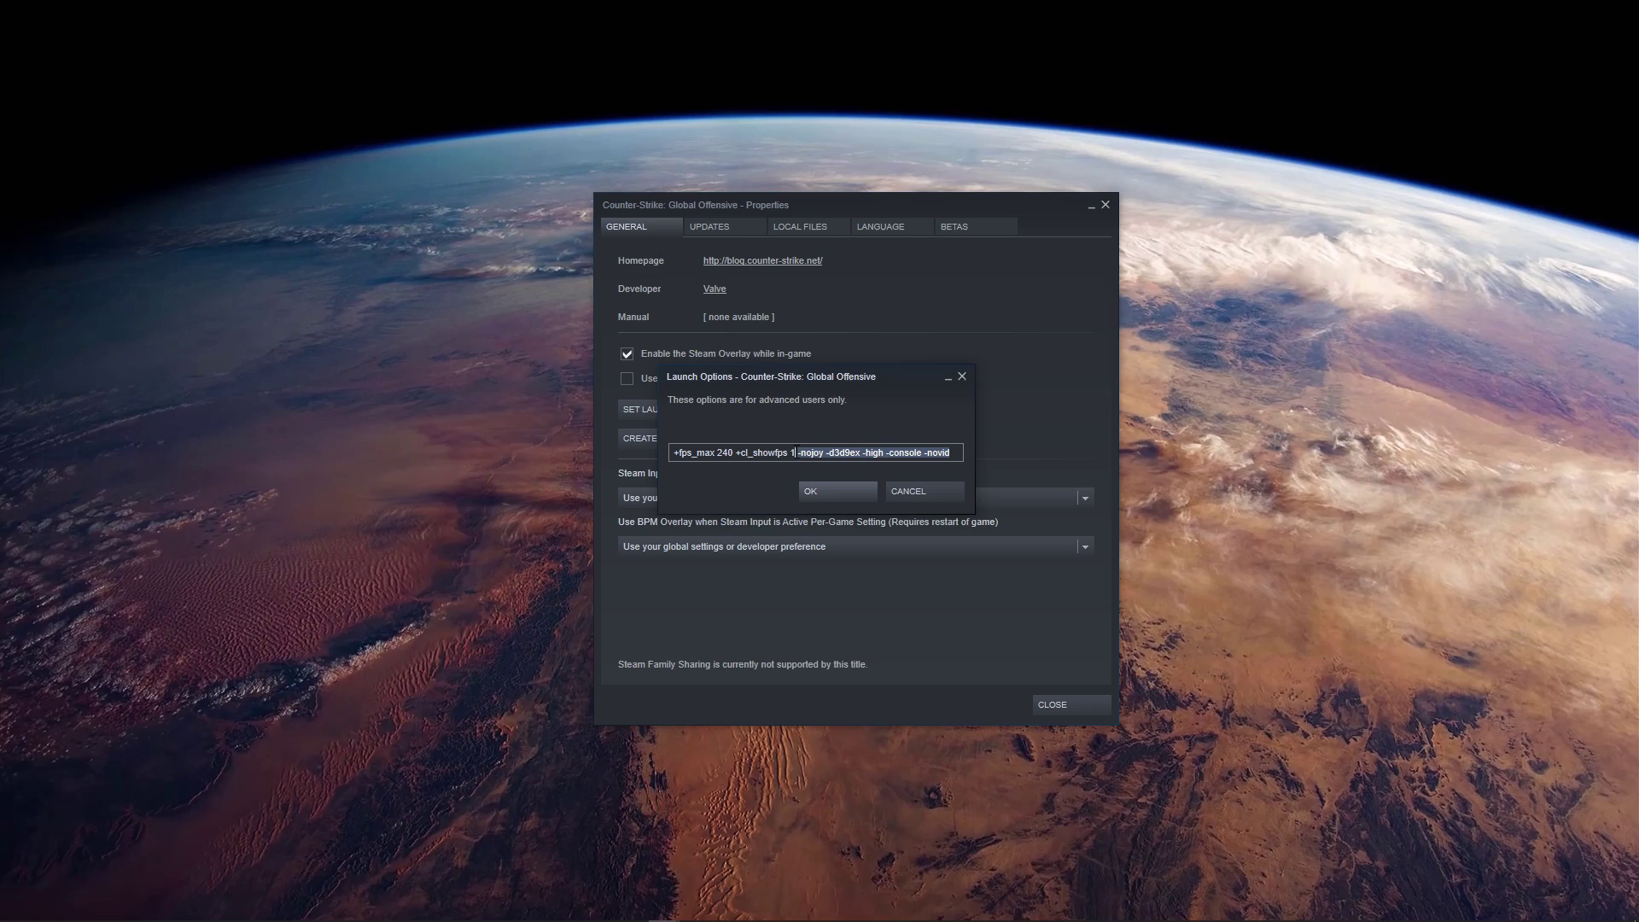
pyautogui.click(836, 491)
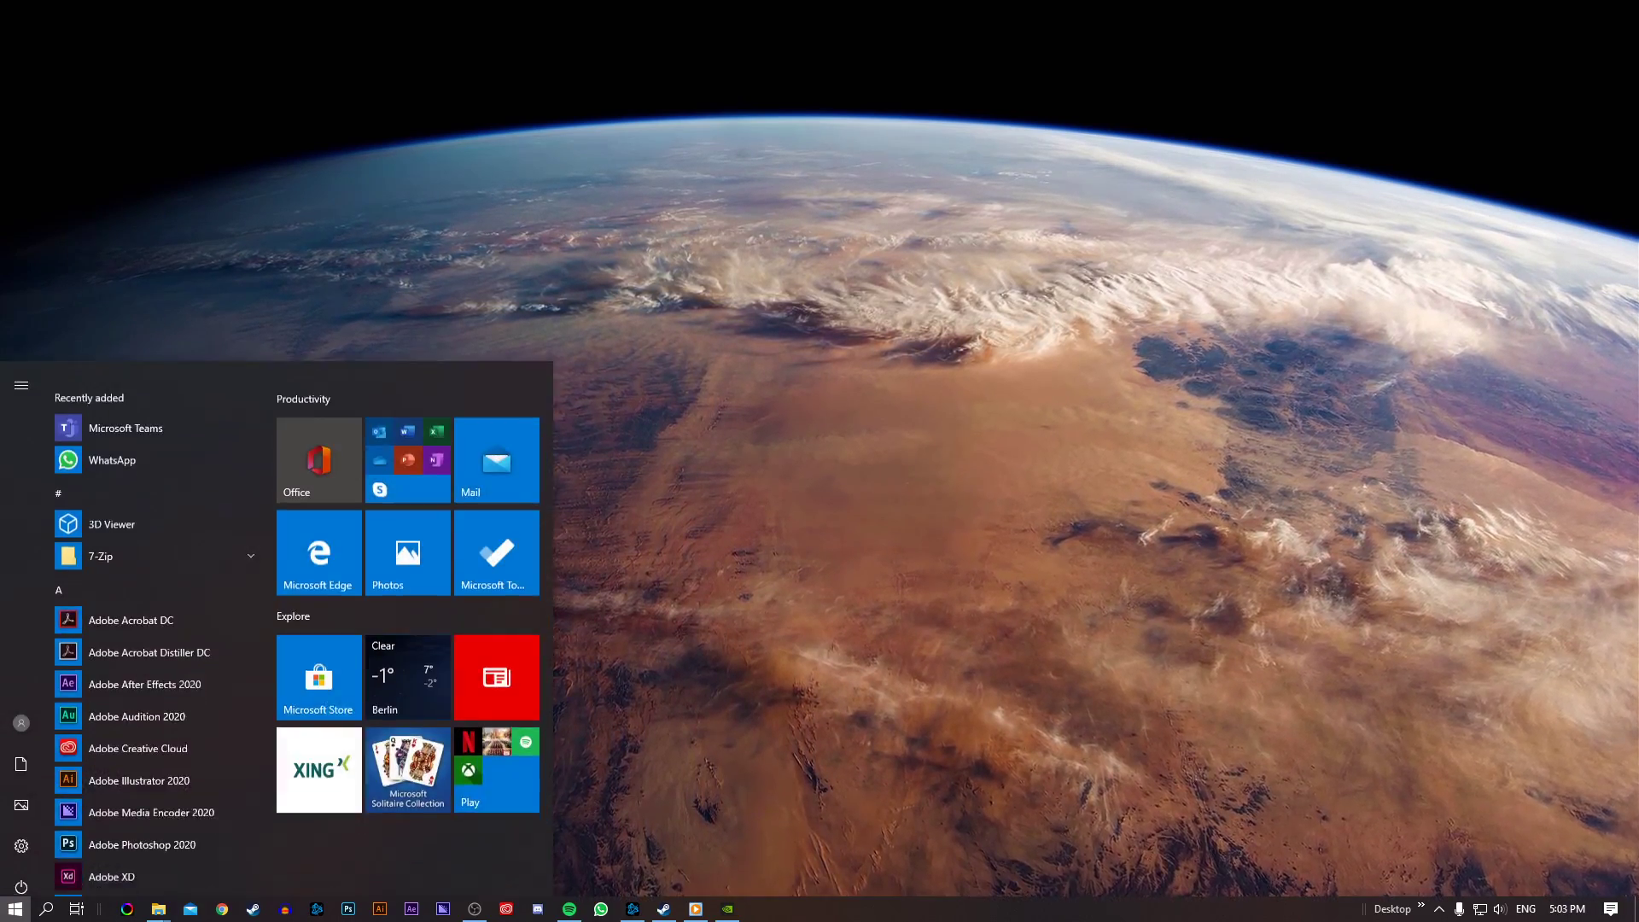
# Step: Search Start for 'game' and go to Windows Game bar settings
pyautogui.write('game')
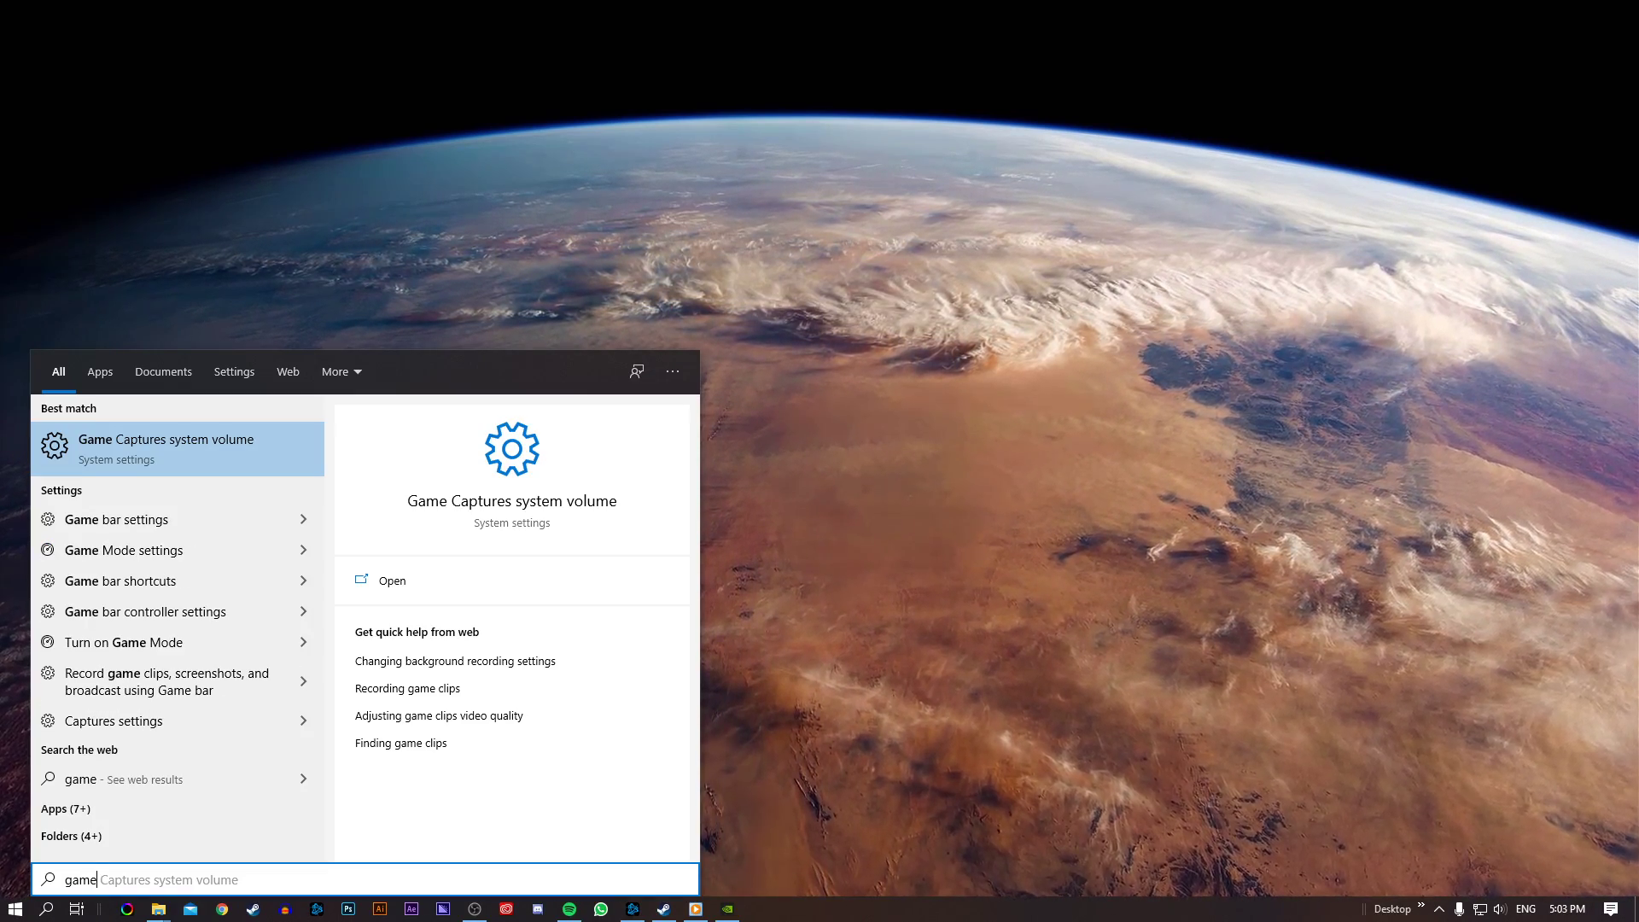
pyautogui.click(162, 447)
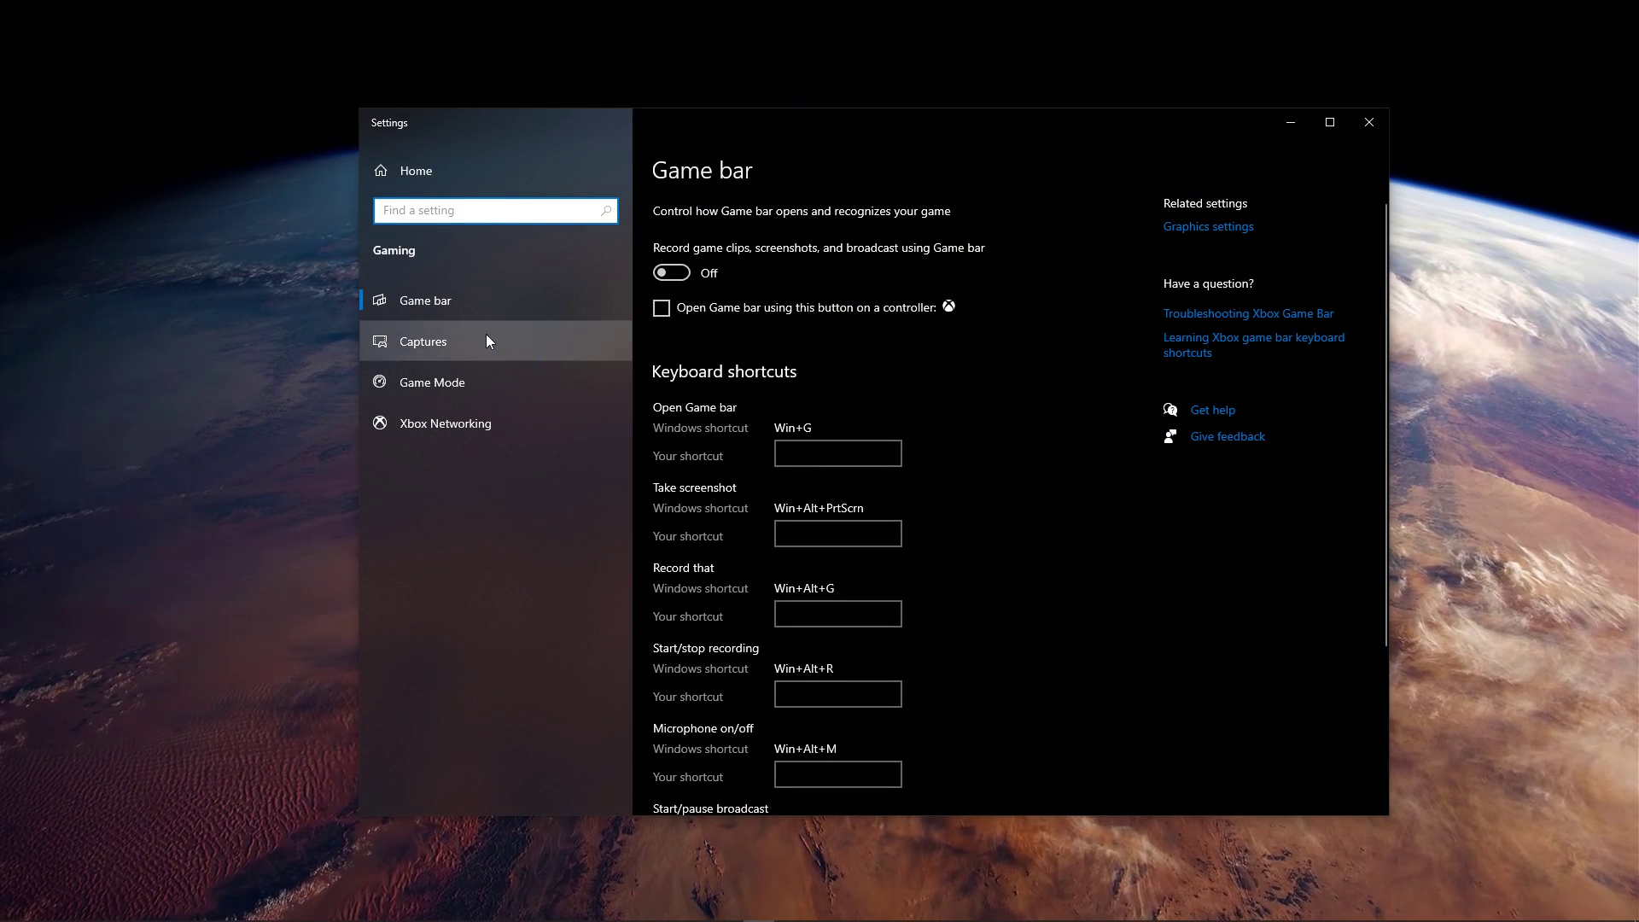
# Step: Confirm Background recording and Game bar recording are off, then close Settings
pyautogui.click(423, 341)
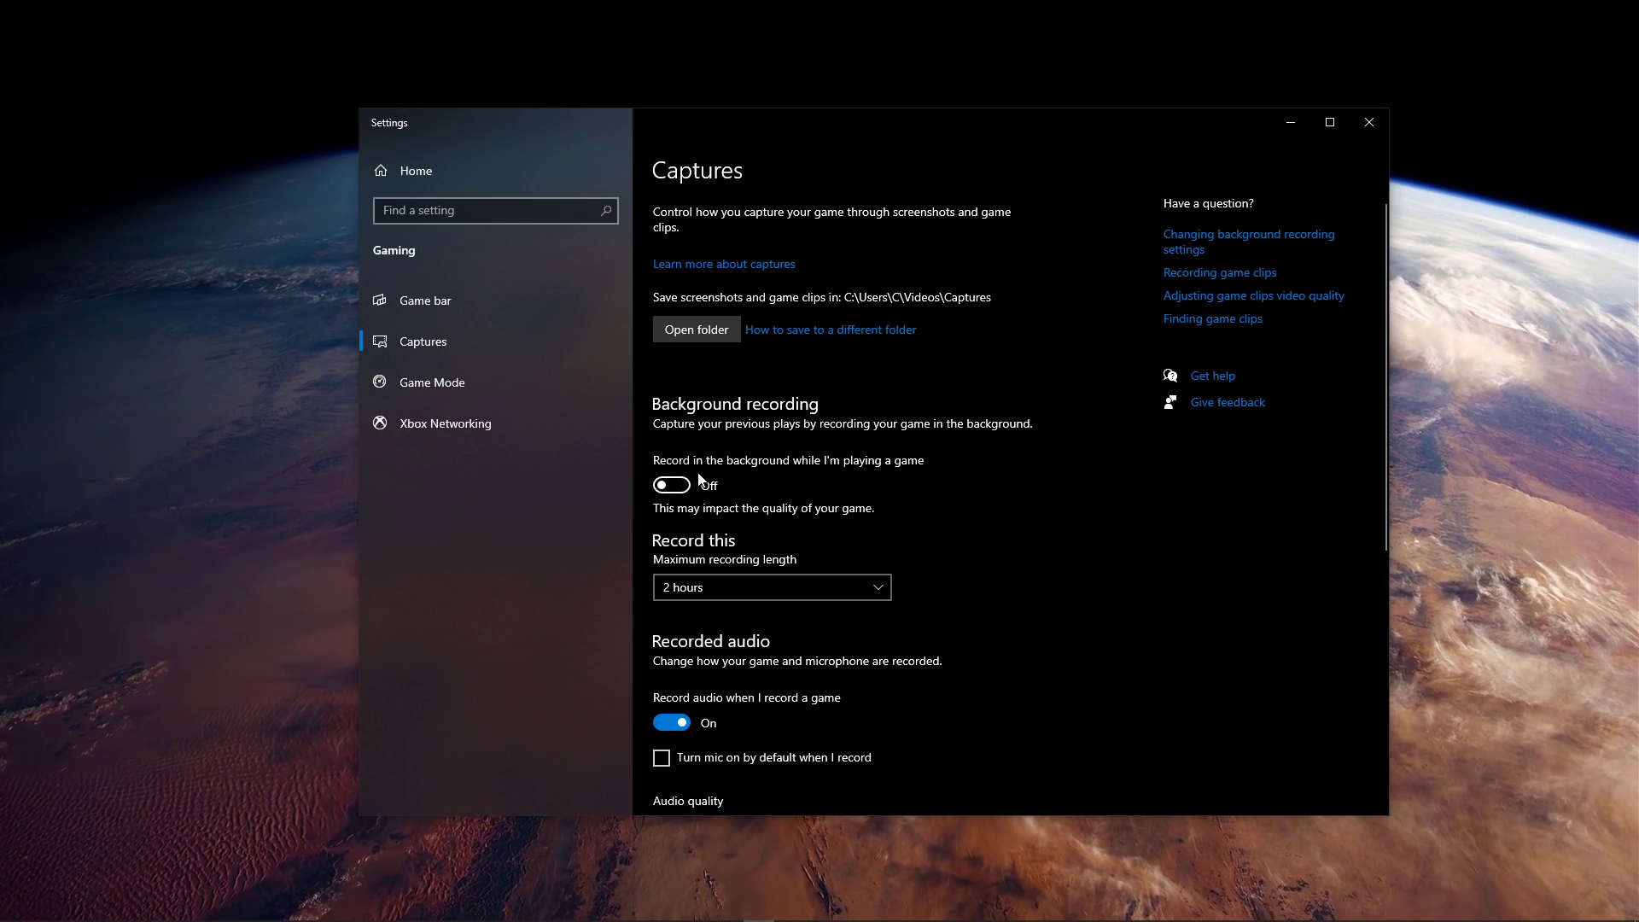
pyautogui.scroll(-3)
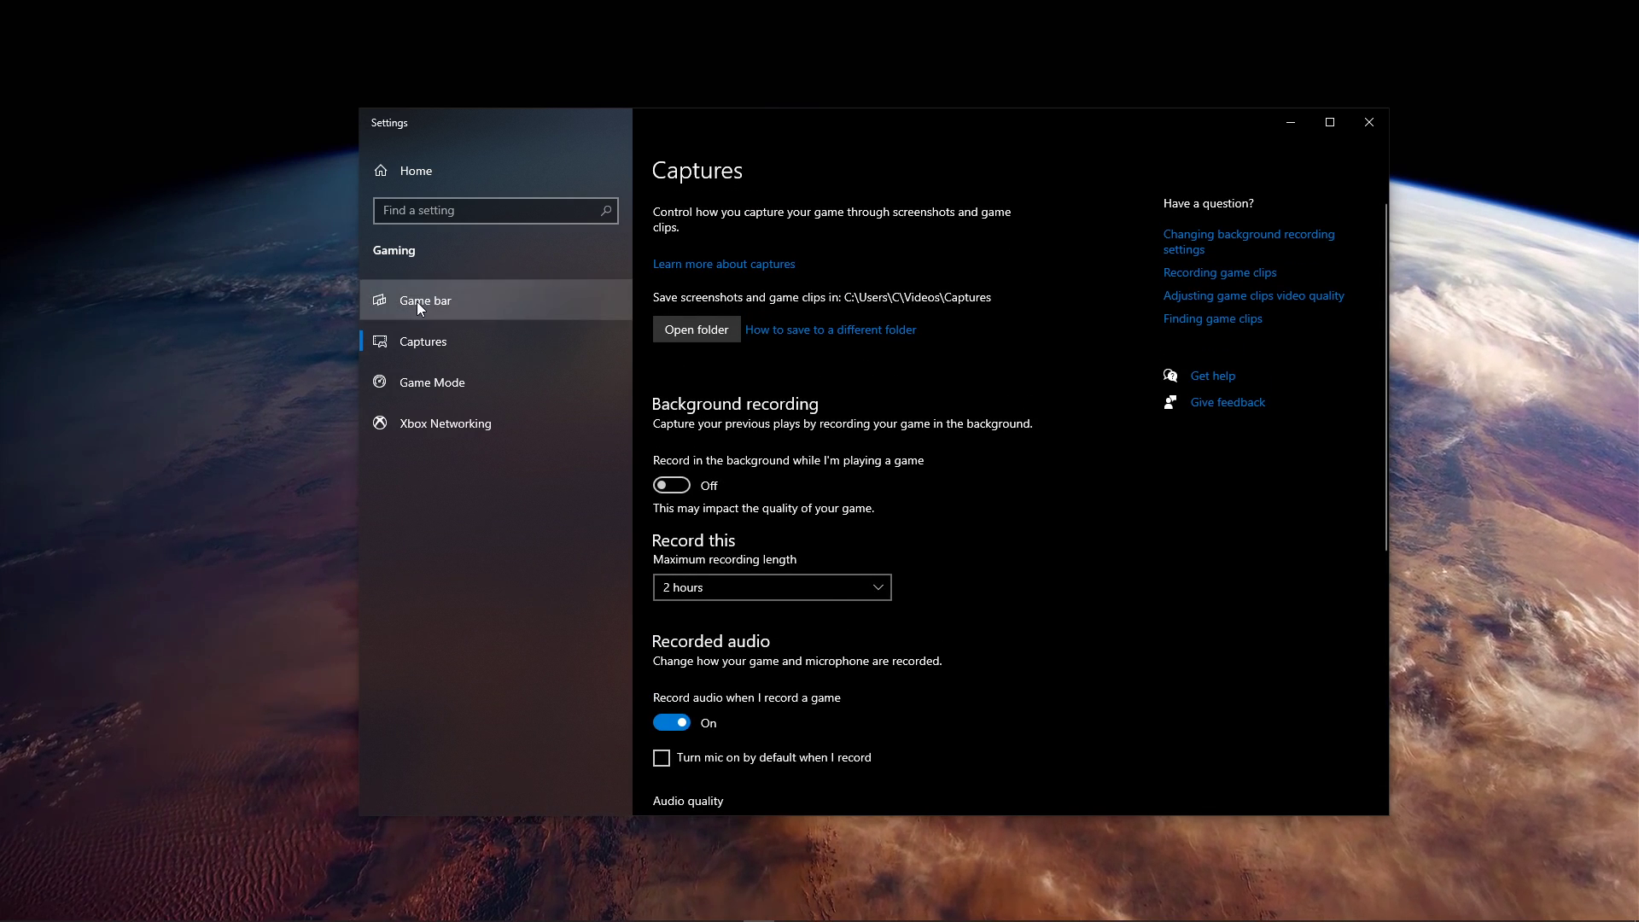
pyautogui.click(425, 301)
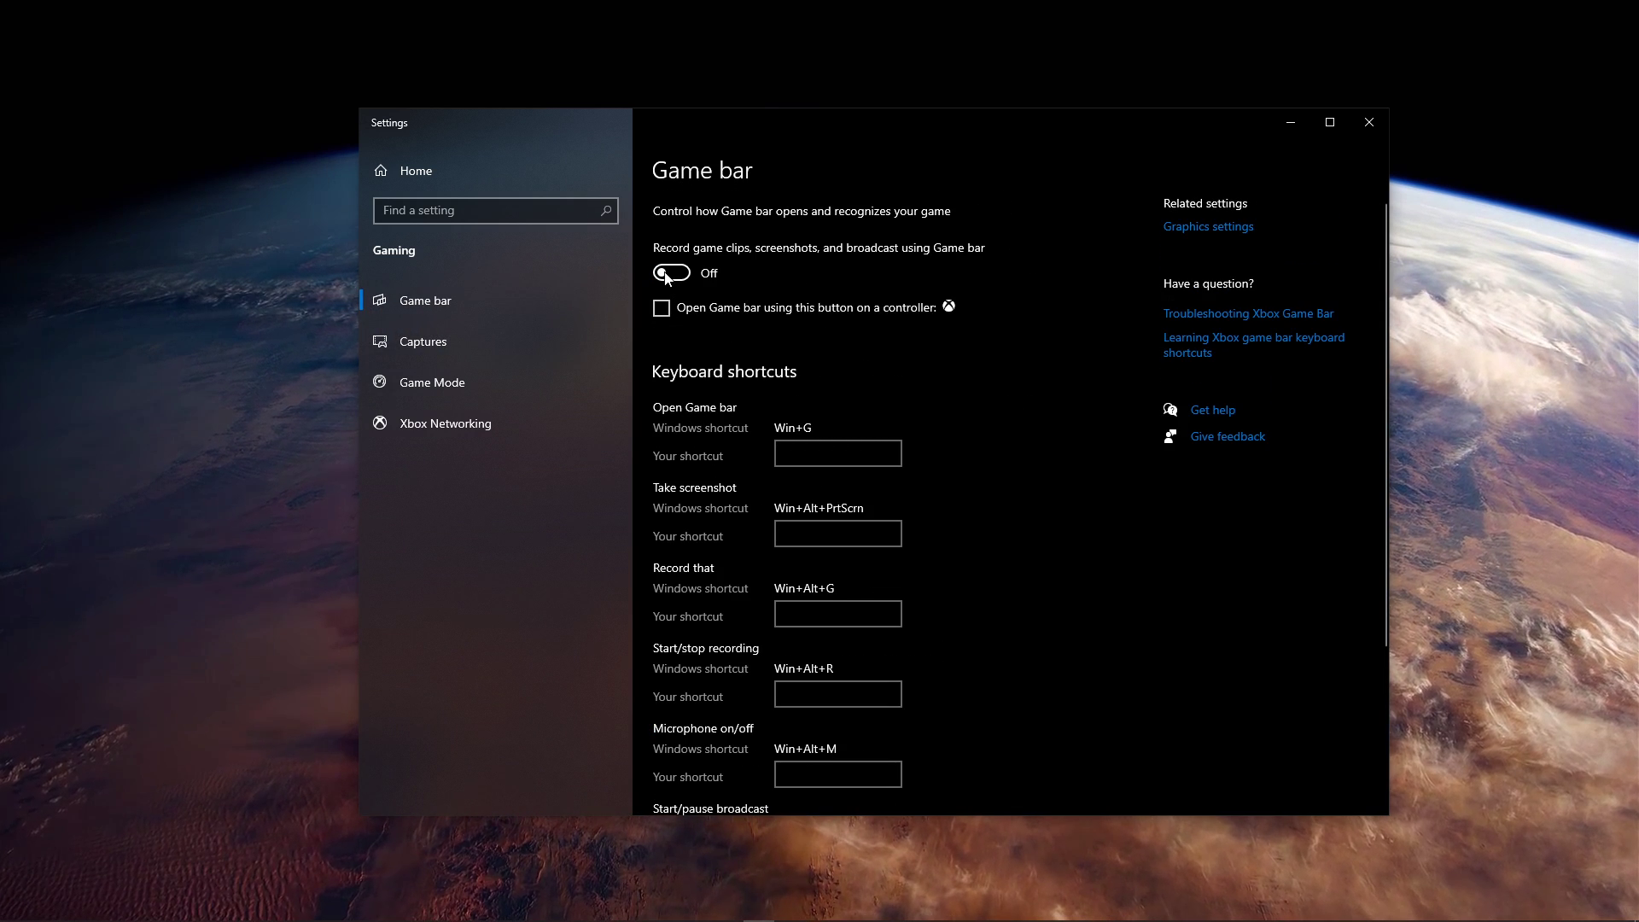
pyautogui.moveTo(1368, 123)
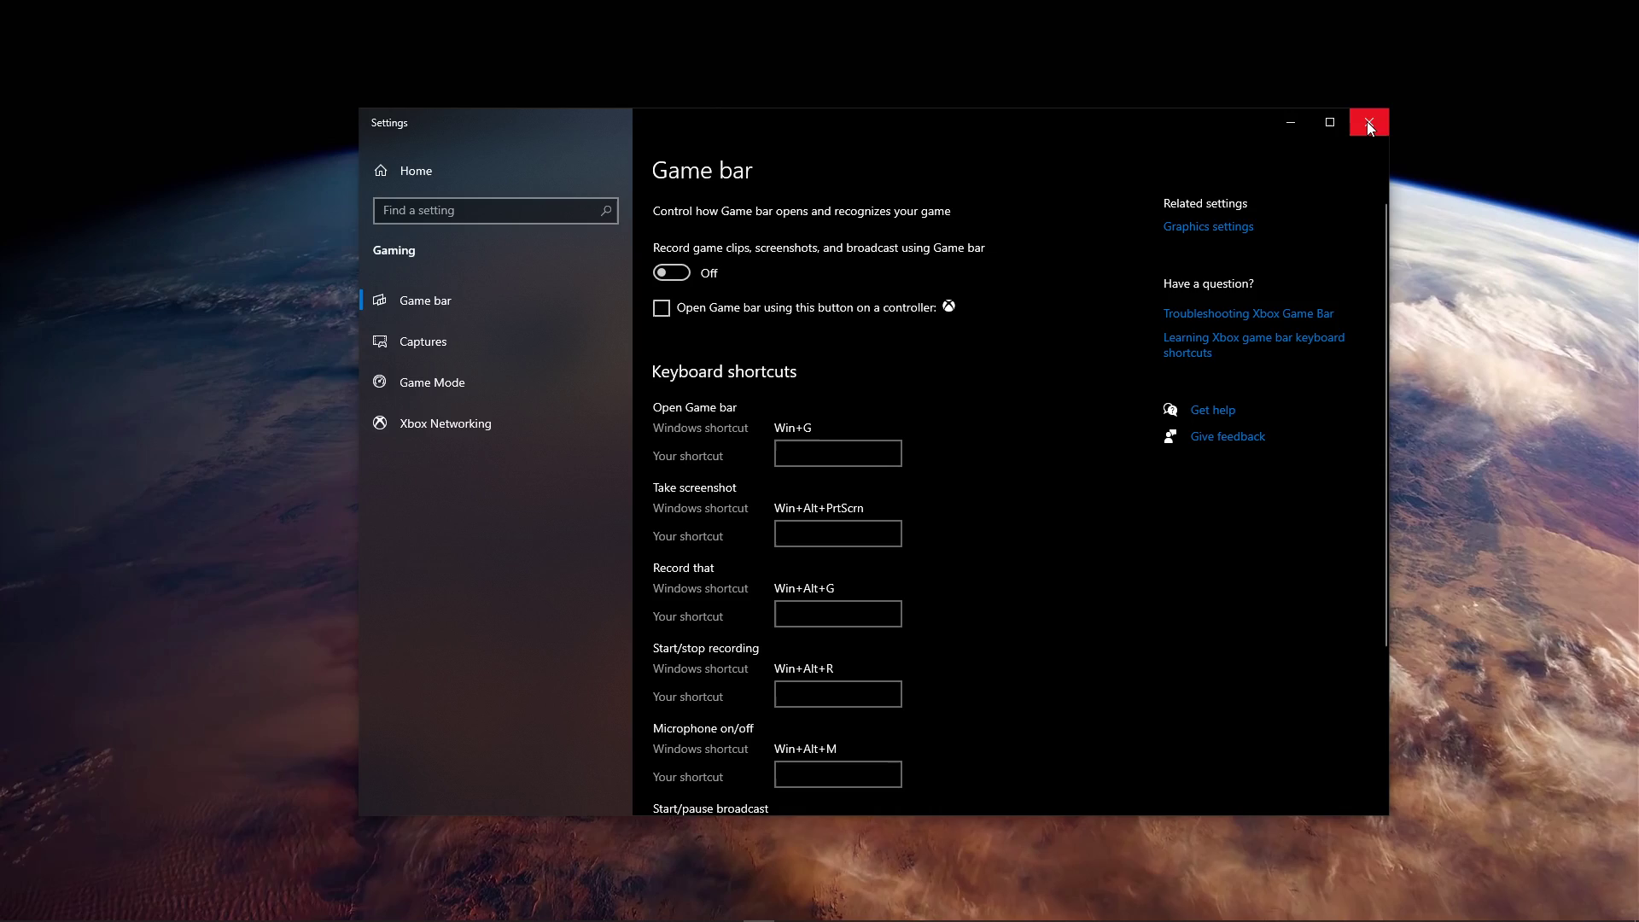
pyautogui.click(1368, 122)
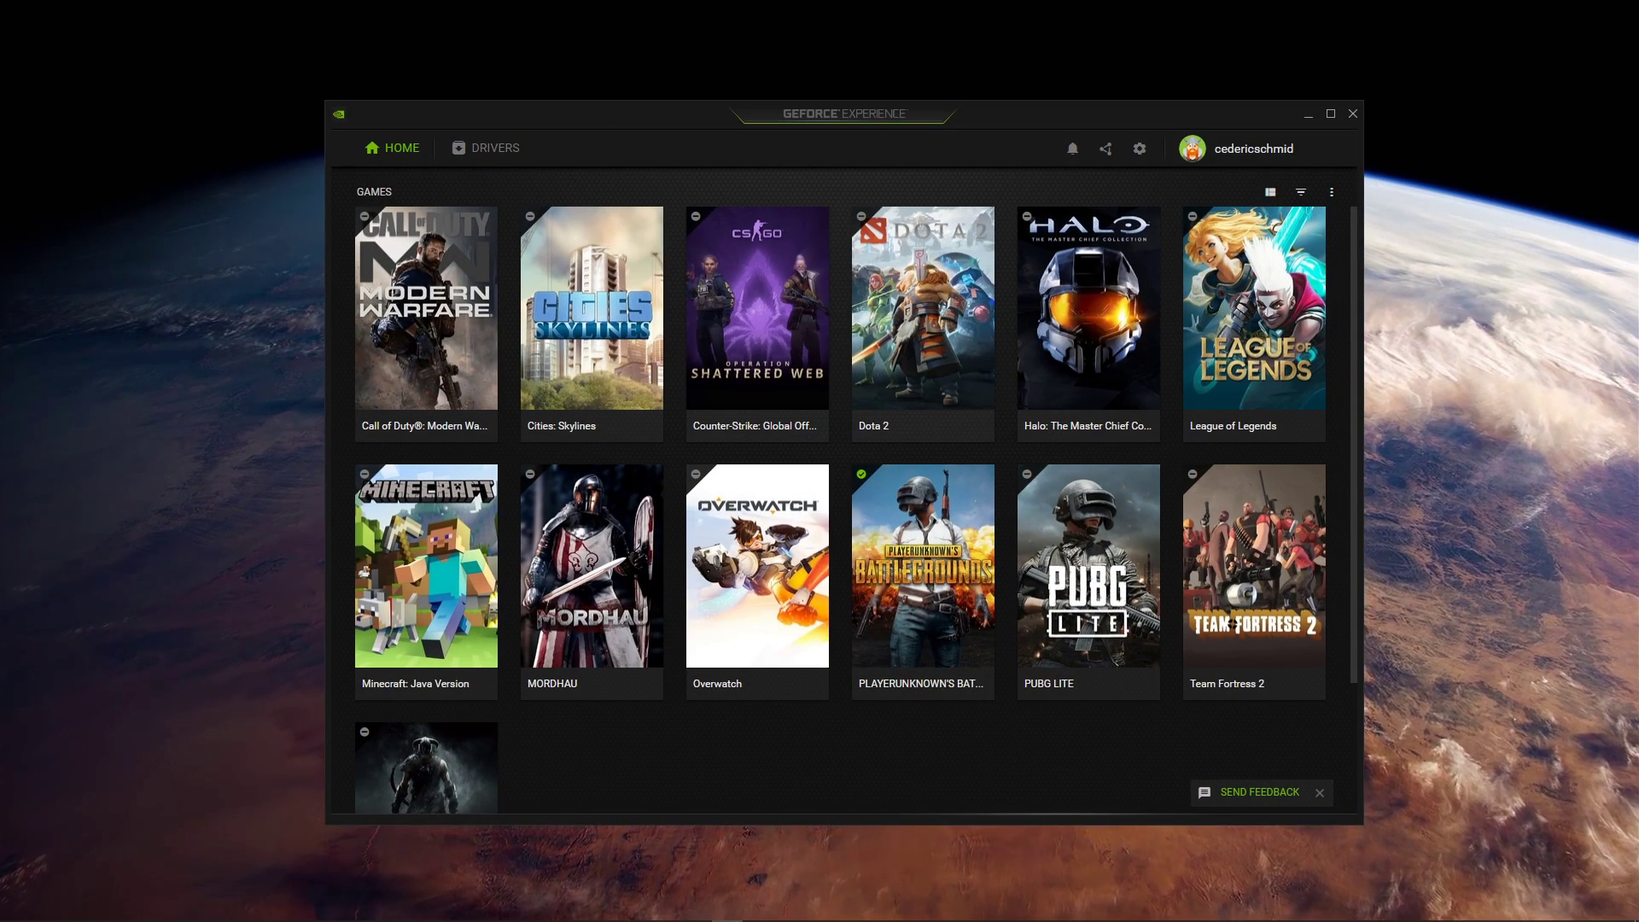
pyautogui.moveTo(757, 323)
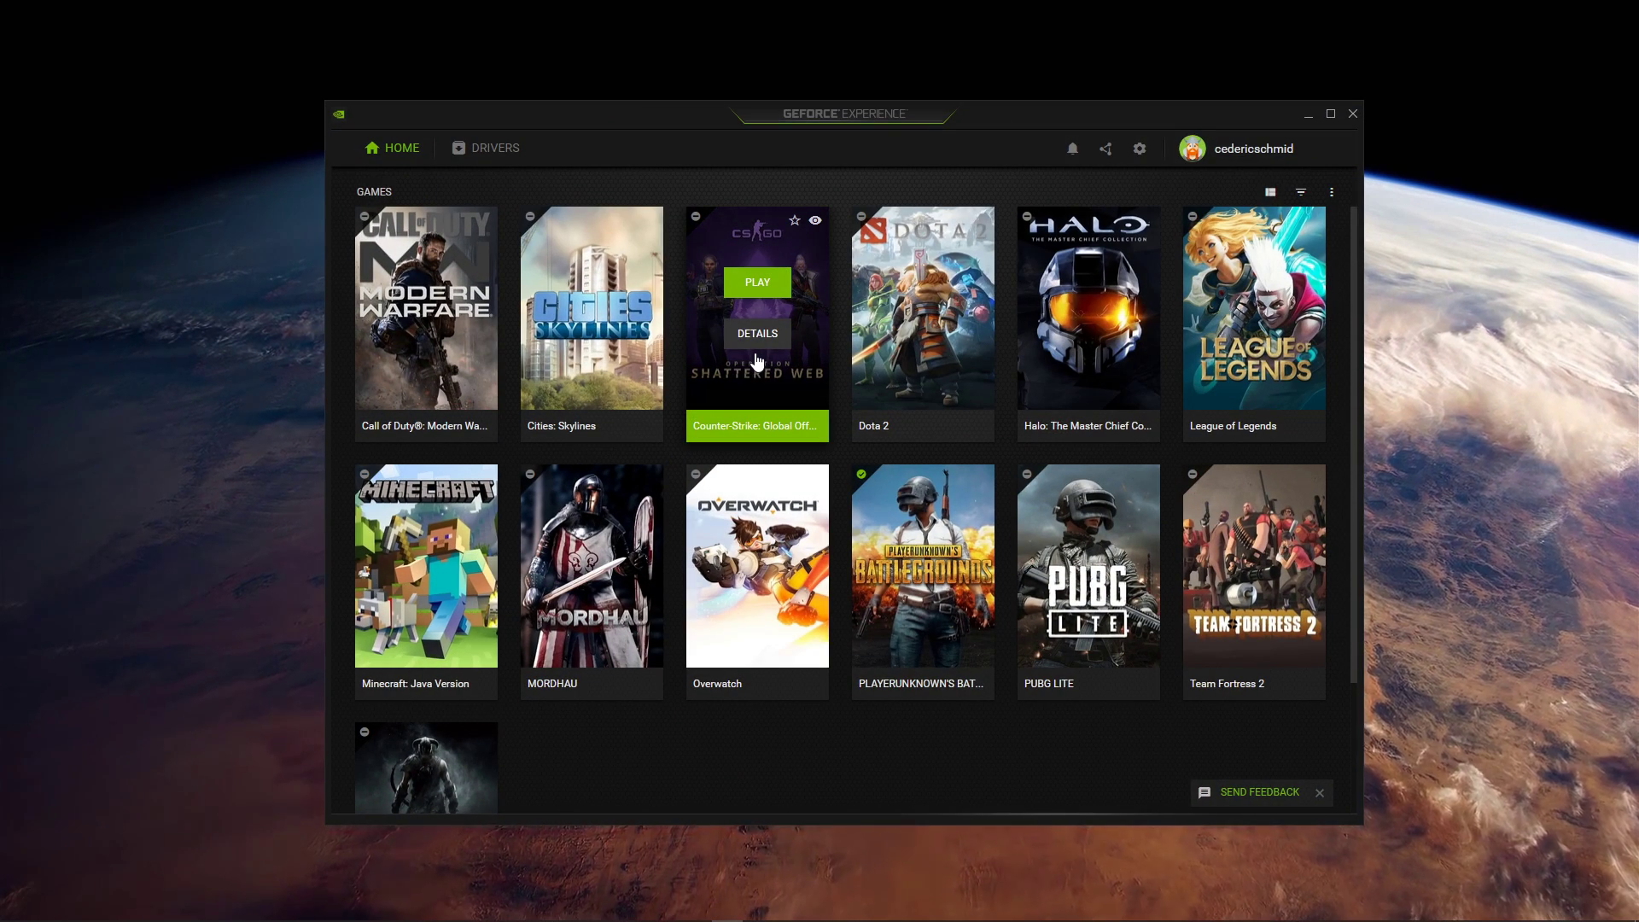
# Step: Check the Drivers page showing Game Ready Driver 445.75 available over installed 441.41
pyautogui.click(495, 147)
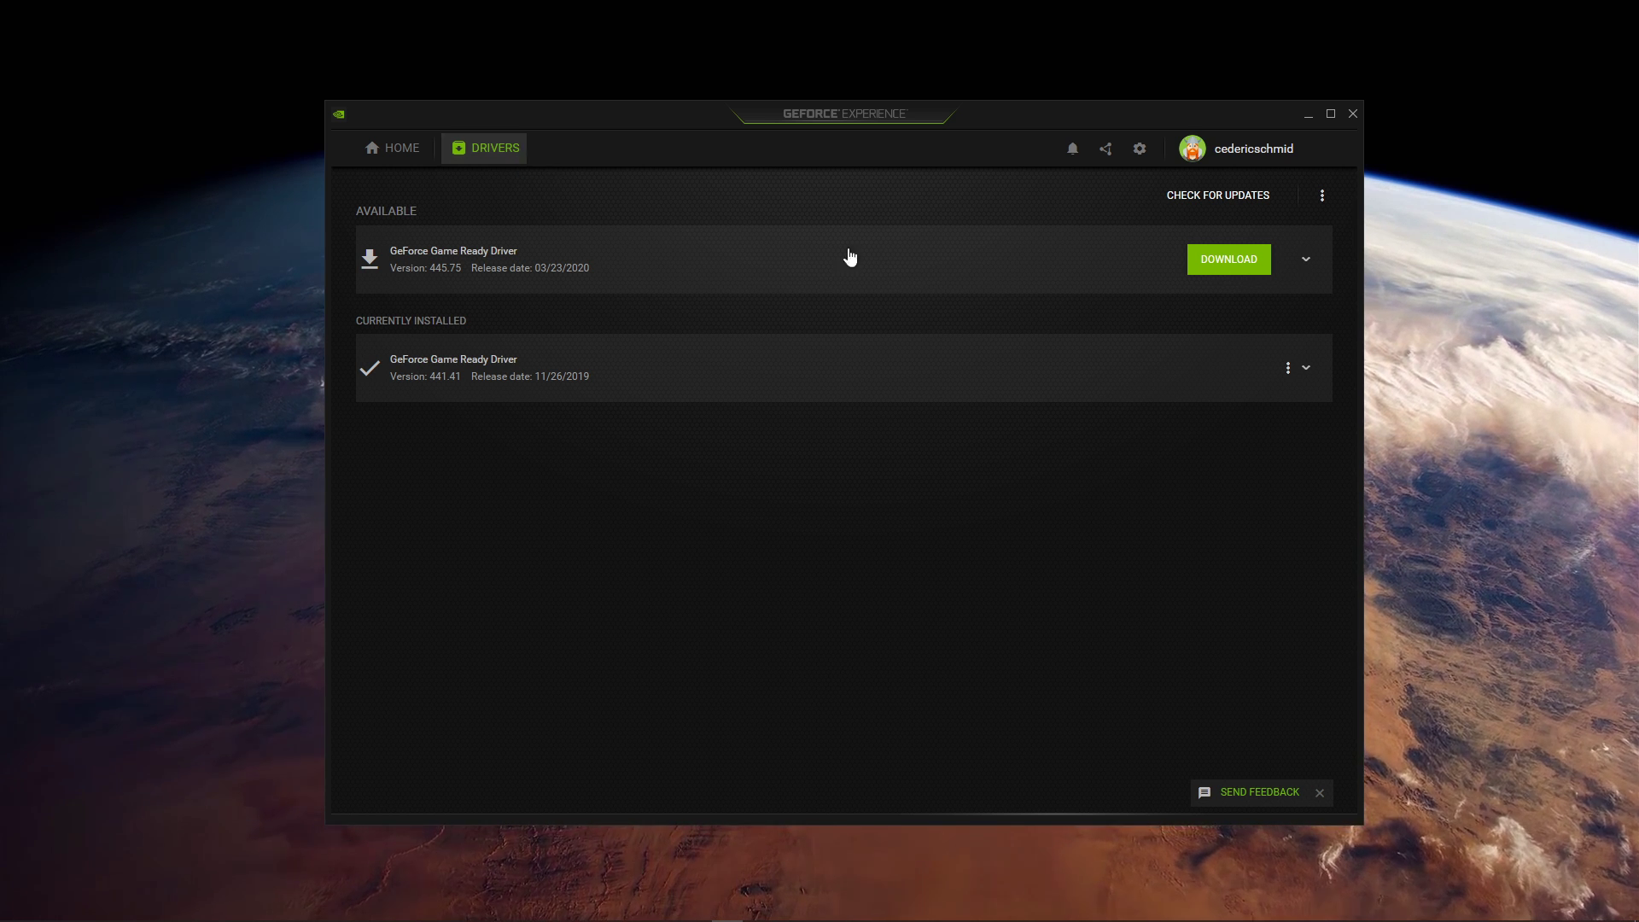
pyautogui.click(1305, 259)
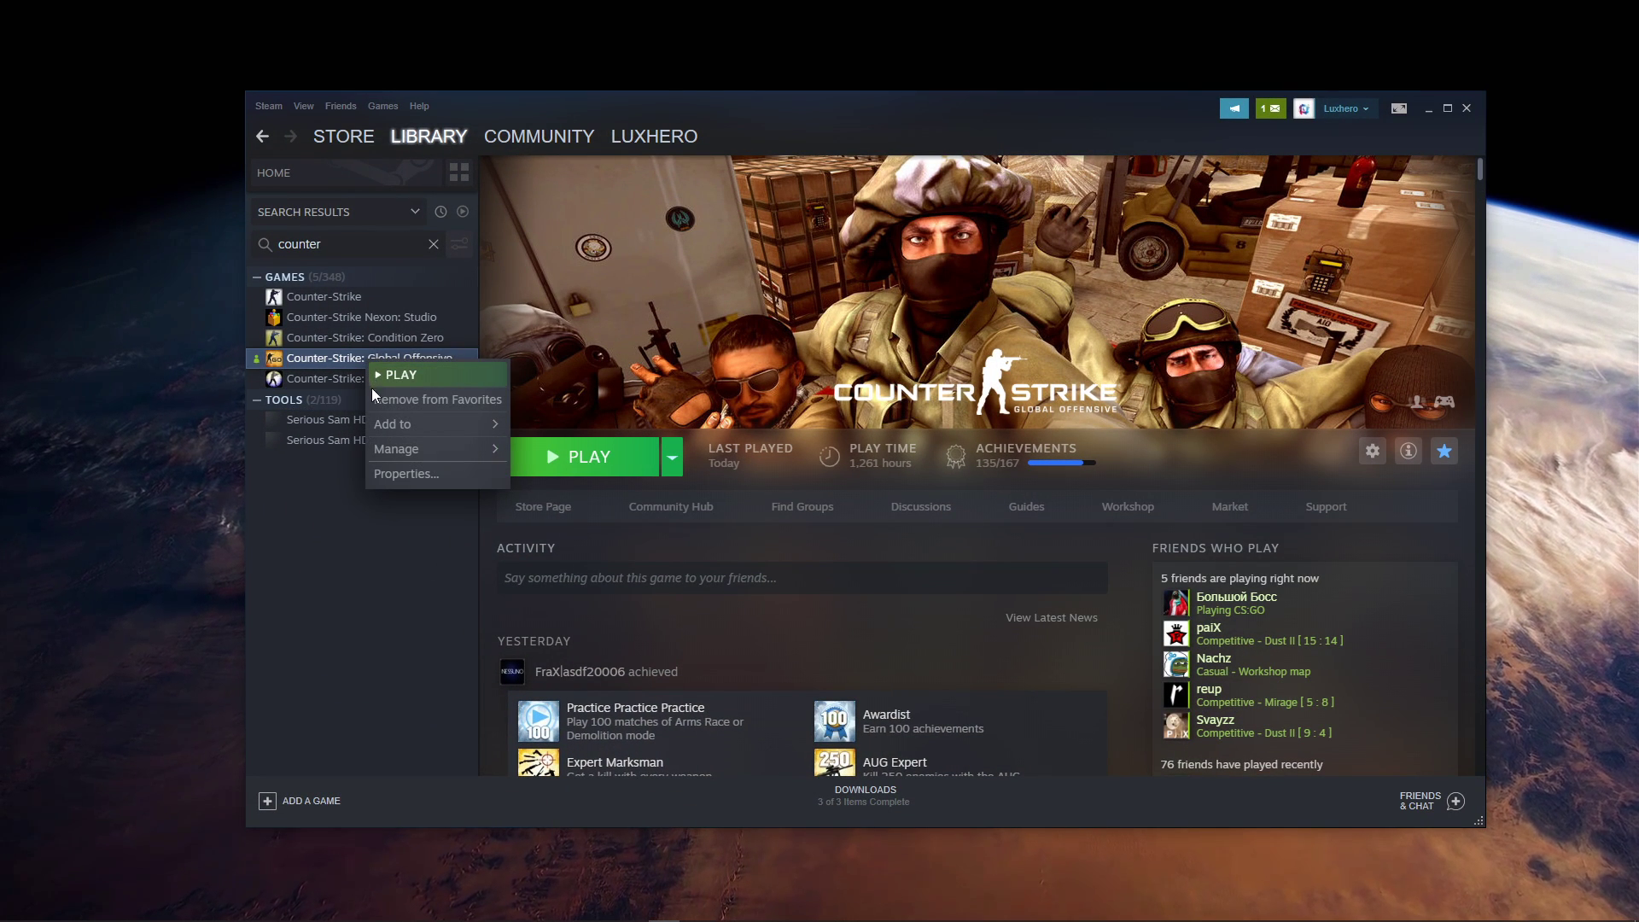
pyautogui.moveTo(396, 449)
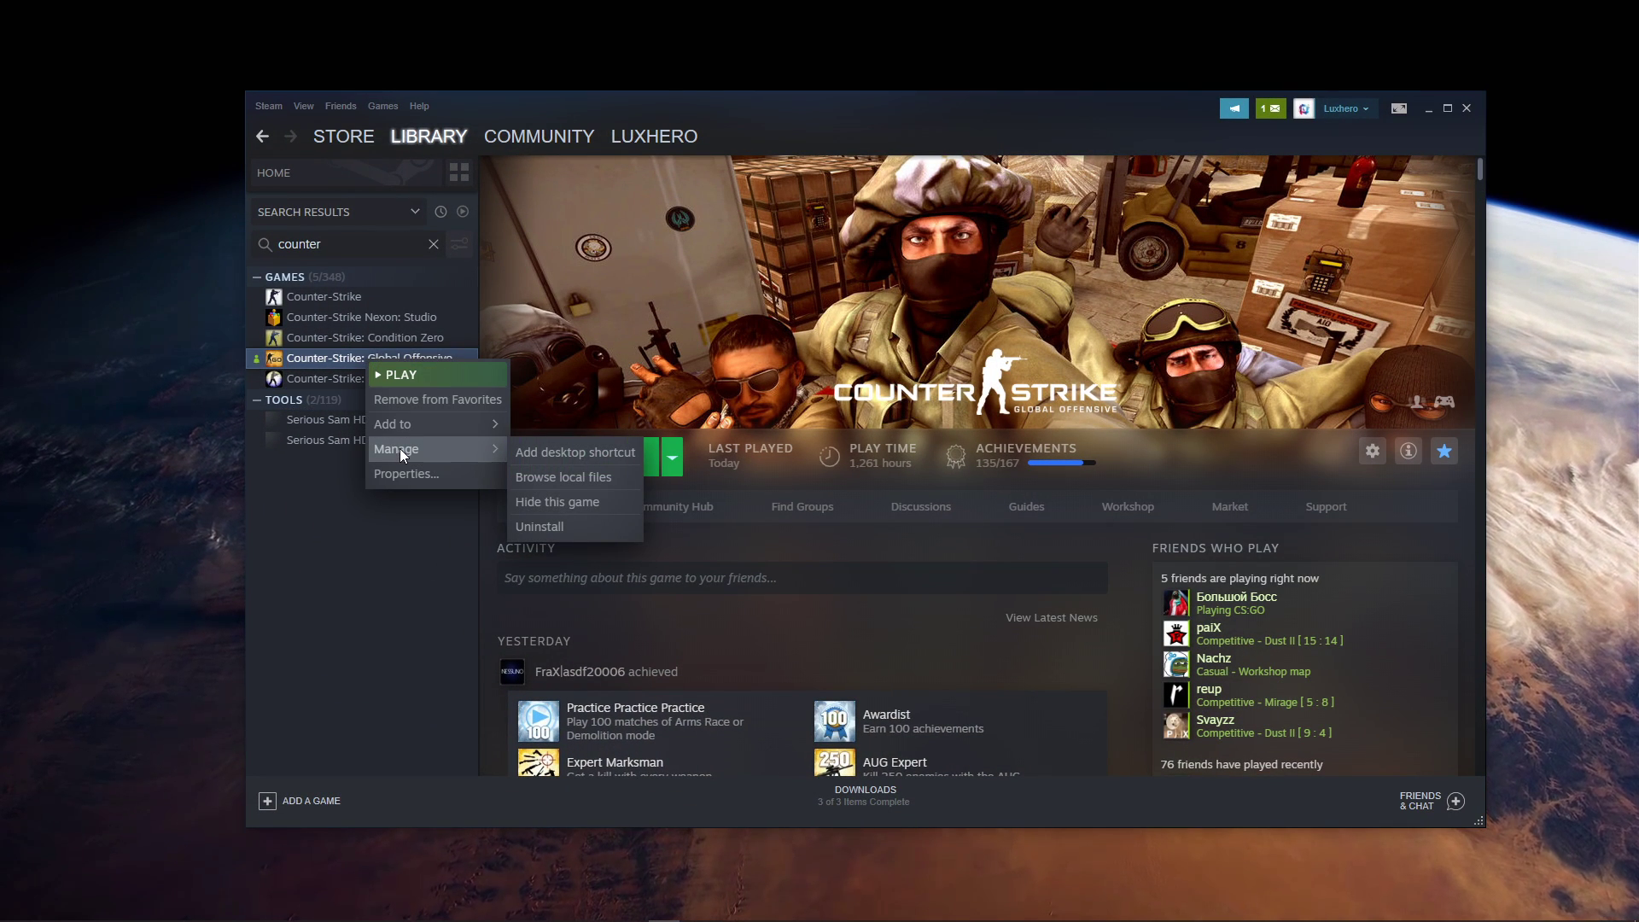
pyautogui.moveTo(540, 526)
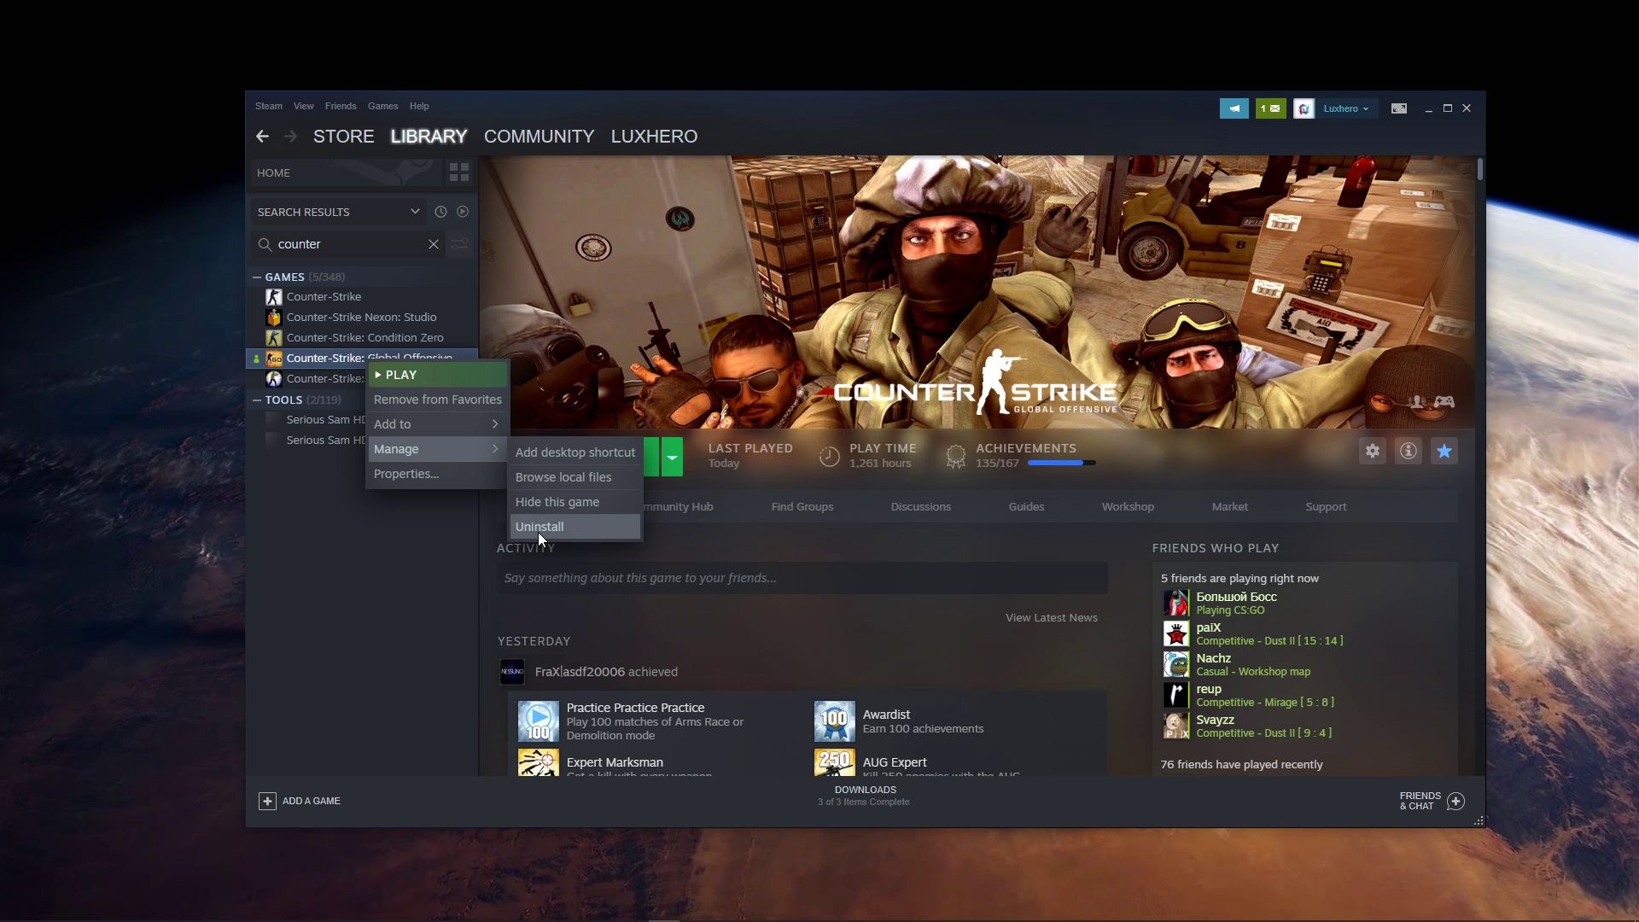